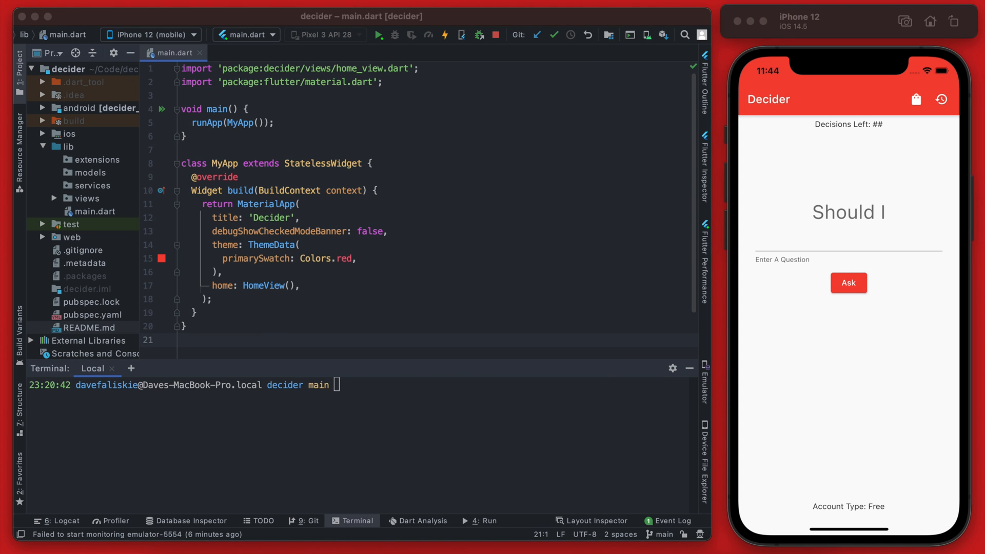
- Run flutter pub add firebase_core in the Terminal and review pubspec.yaml for the new dependency
type("flutter pub add firebase_core")
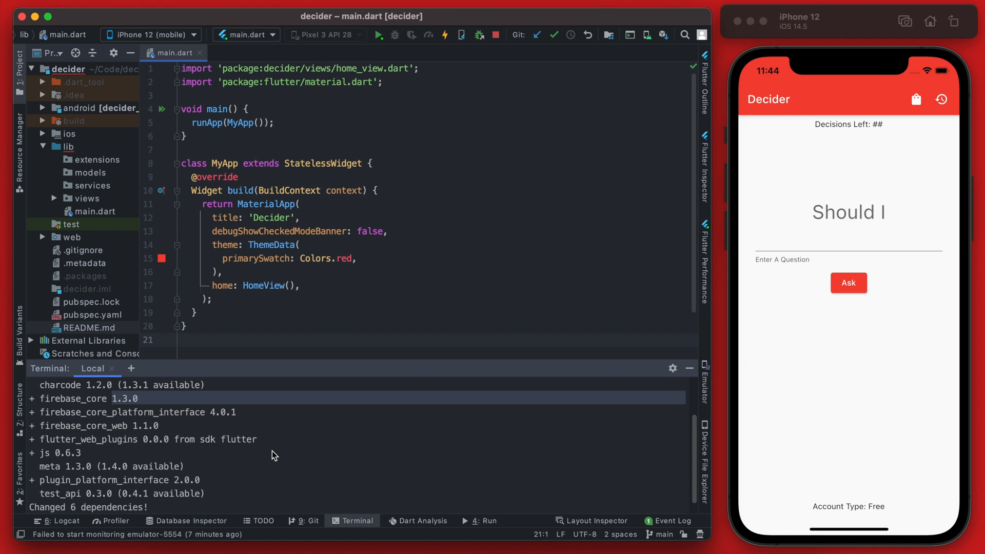
left_click(97, 315)
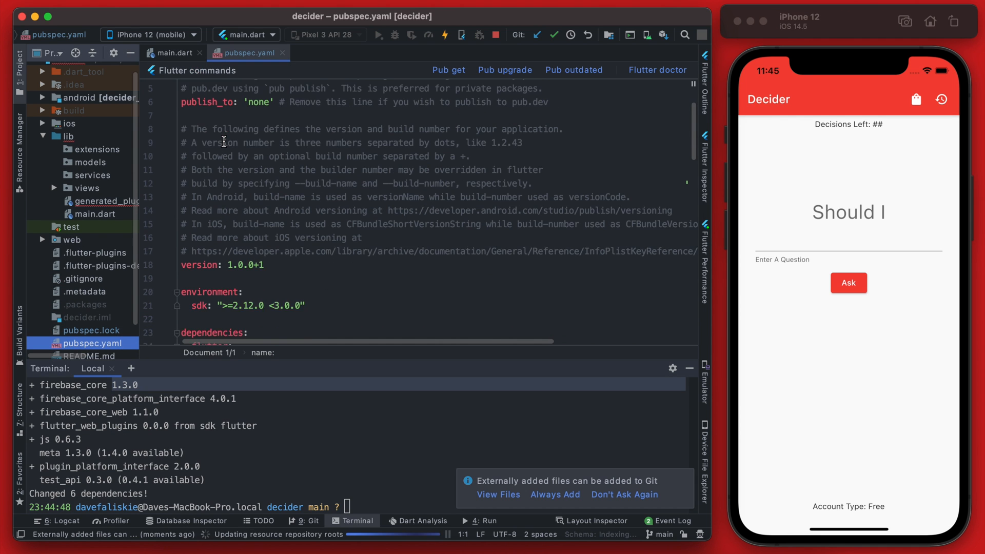
scroll("down", 3)
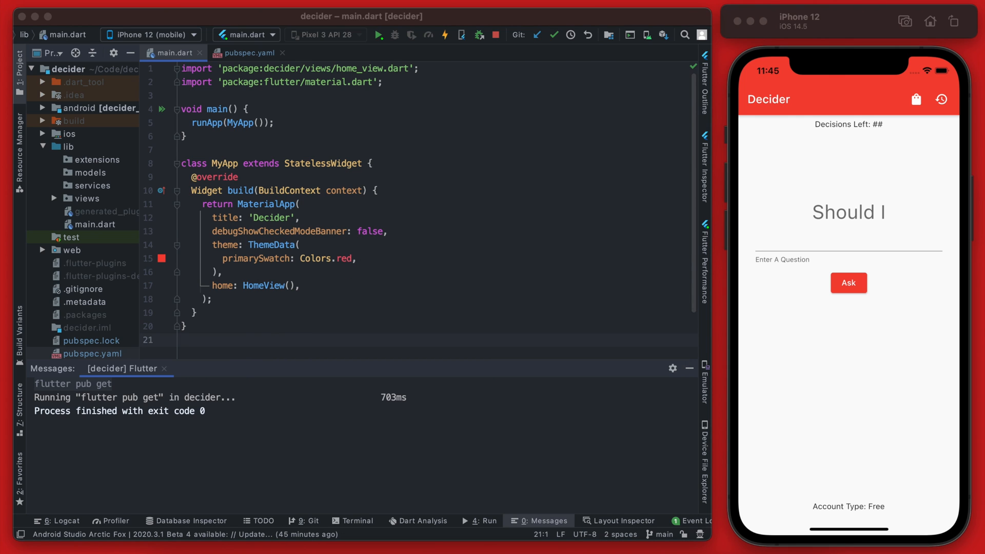
- Add WidgetsFlutterBinding.ensureInitialized() and await Firebase.initializeApp(), import firebase_core, and mark main async
left_click(245, 109)
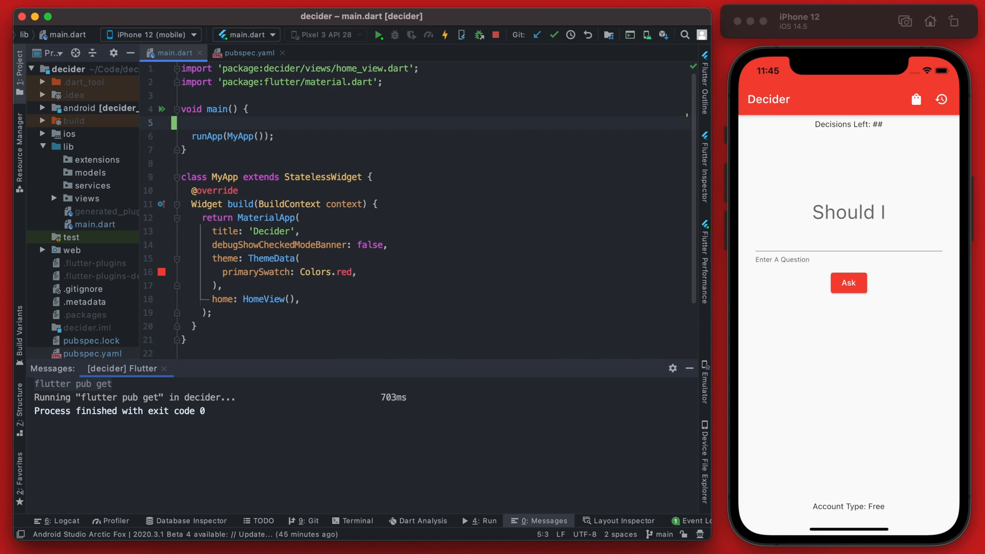
mouse_move(345, 203)
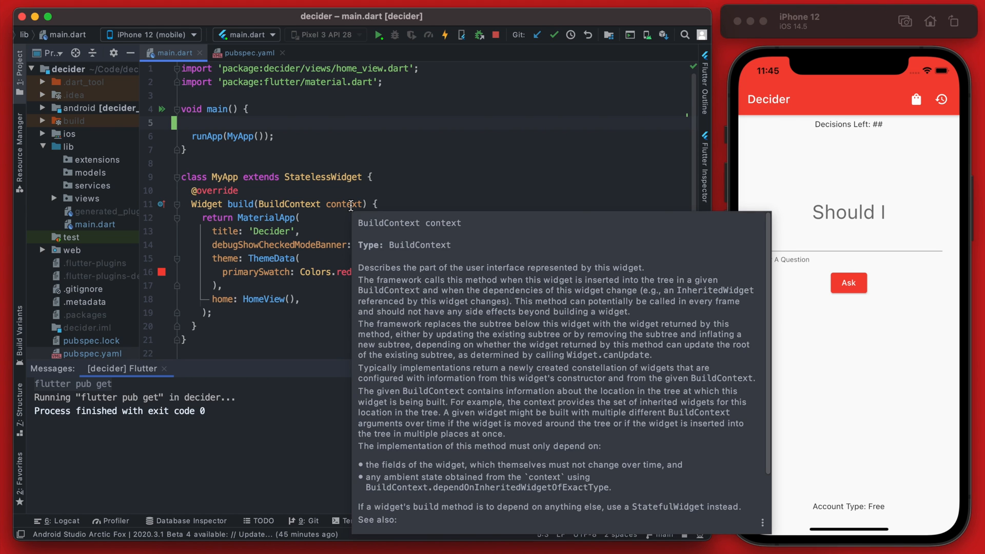
type("W")
type("a")
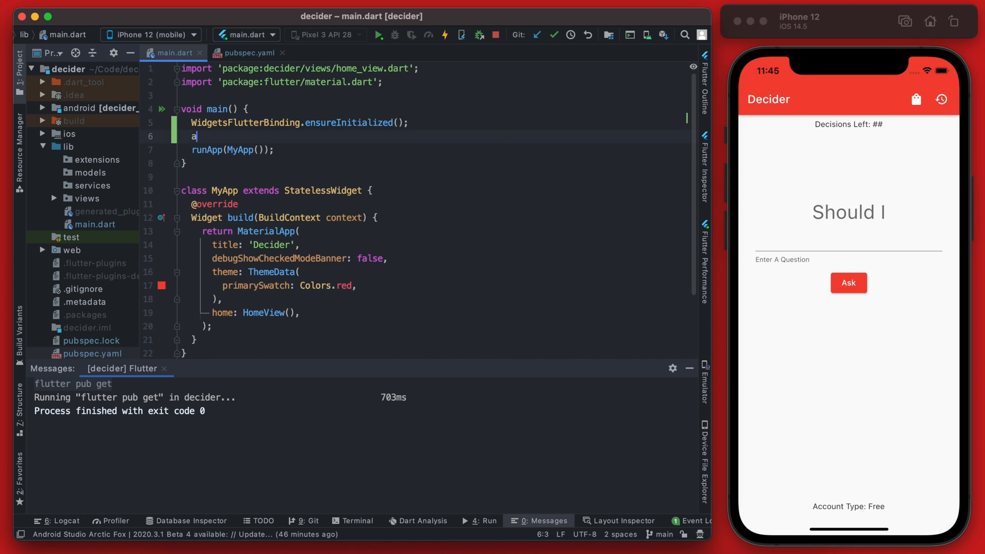
type("wait Firebase.initializeApp();")
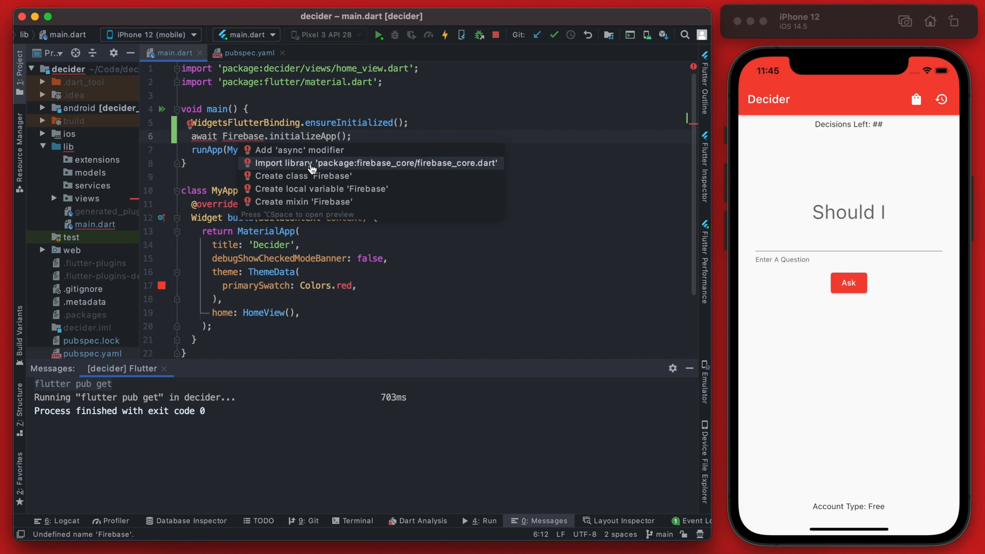
left_click(377, 163)
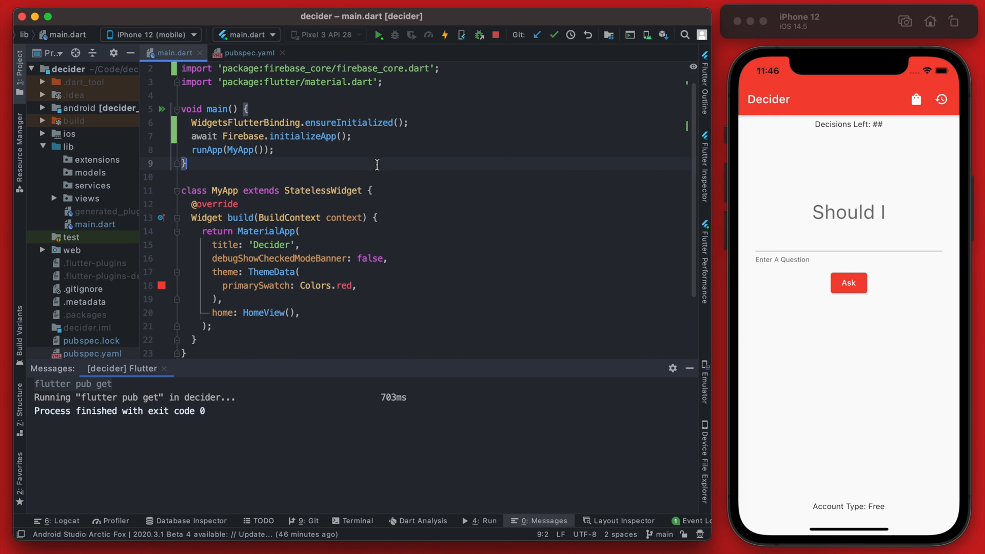
type("async")
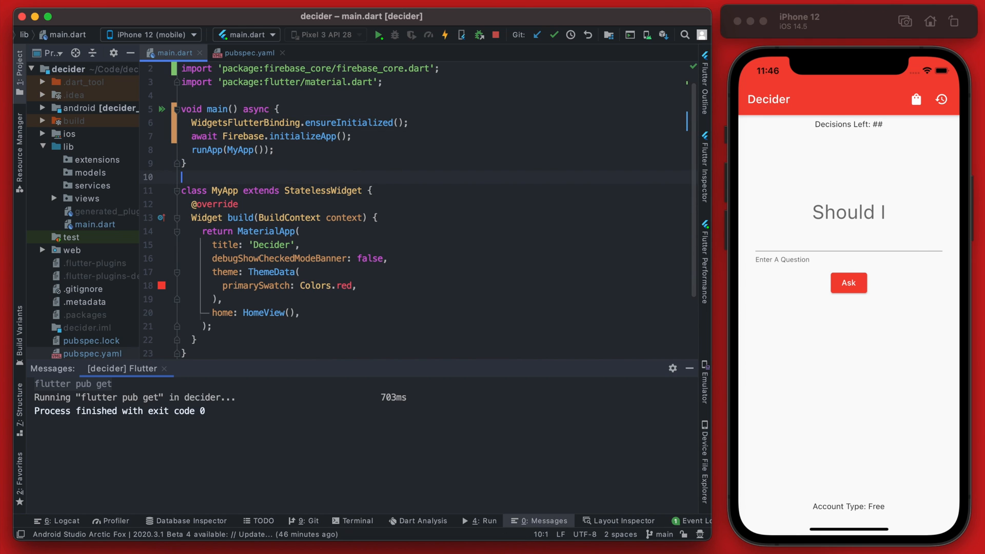
left_click(444, 35)
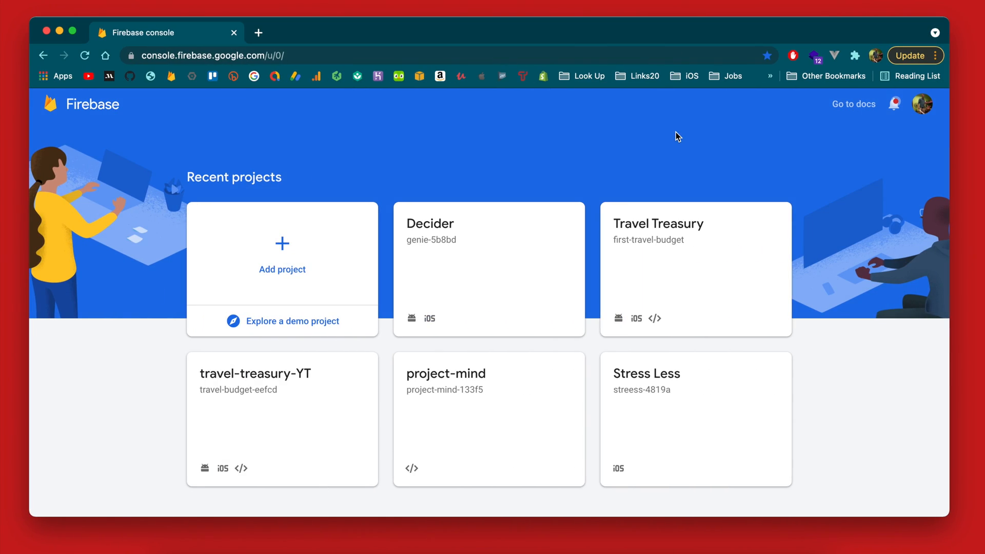
mouse_move(178, 145)
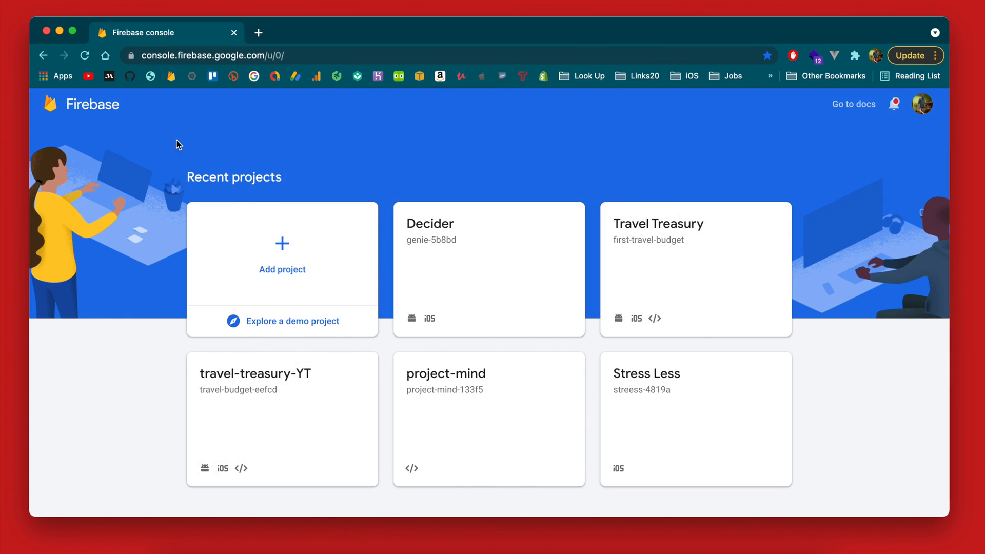
mouse_move(154, 279)
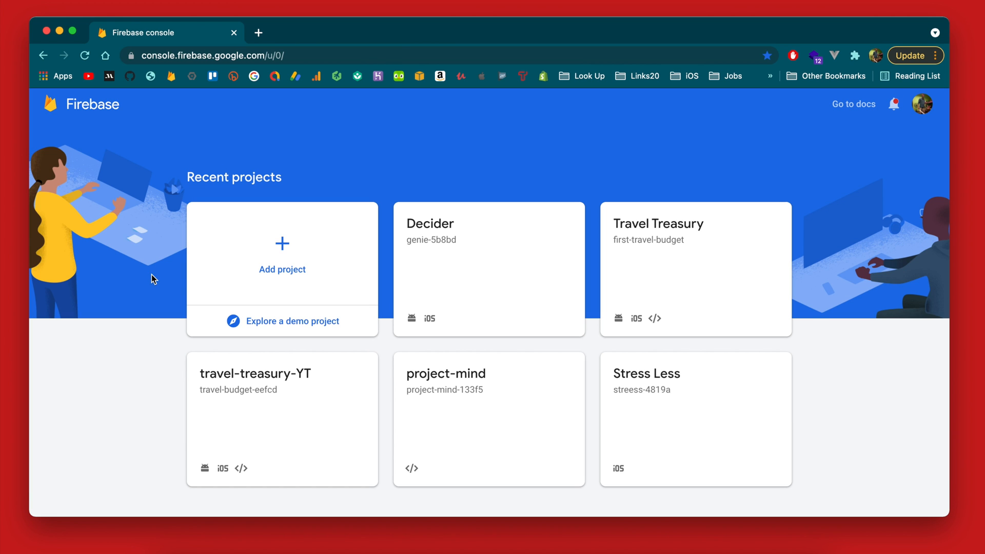
- Start a new Firebase project named deciderYT and continue past the naming step
left_click(281, 254)
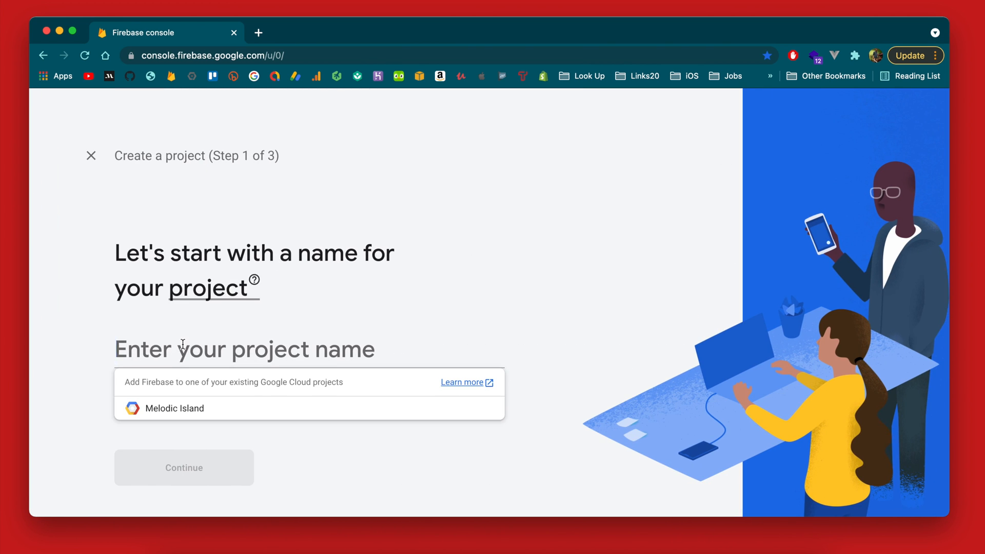
type("decider")
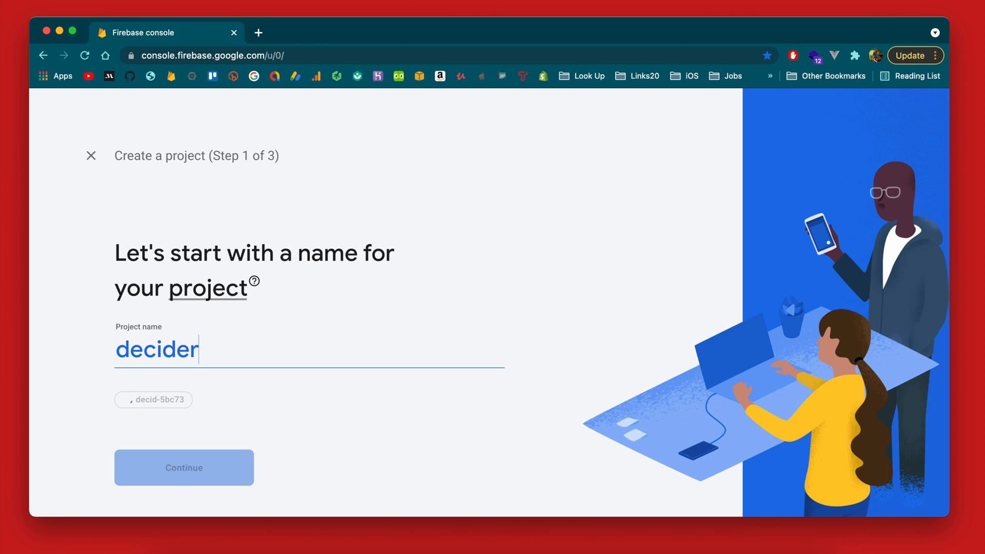
left_click(184, 468)
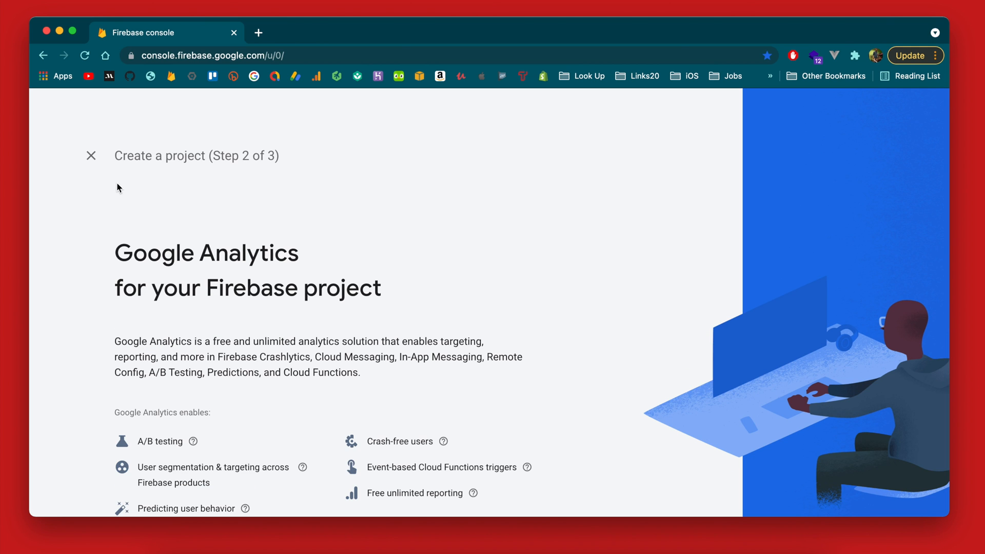
scroll("down", 3)
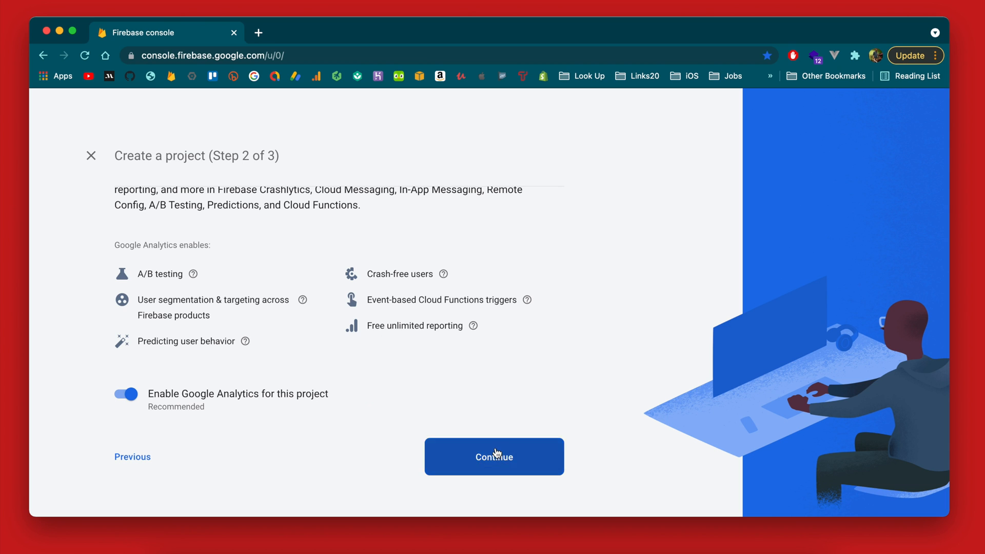
- Keep Google Analytics enabled with the existing account, create the project, and begin adding an iOS app
left_click(493, 457)
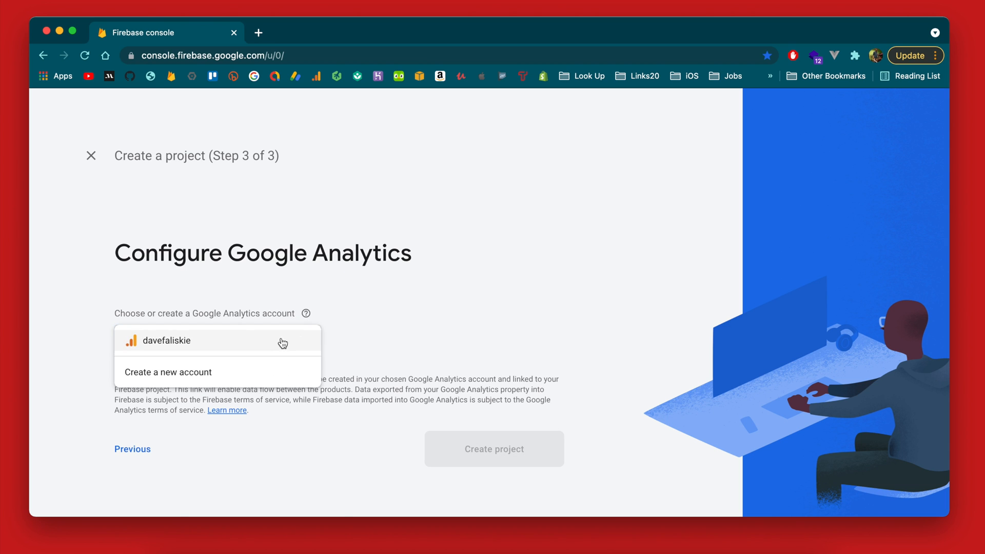
left_click(165, 341)
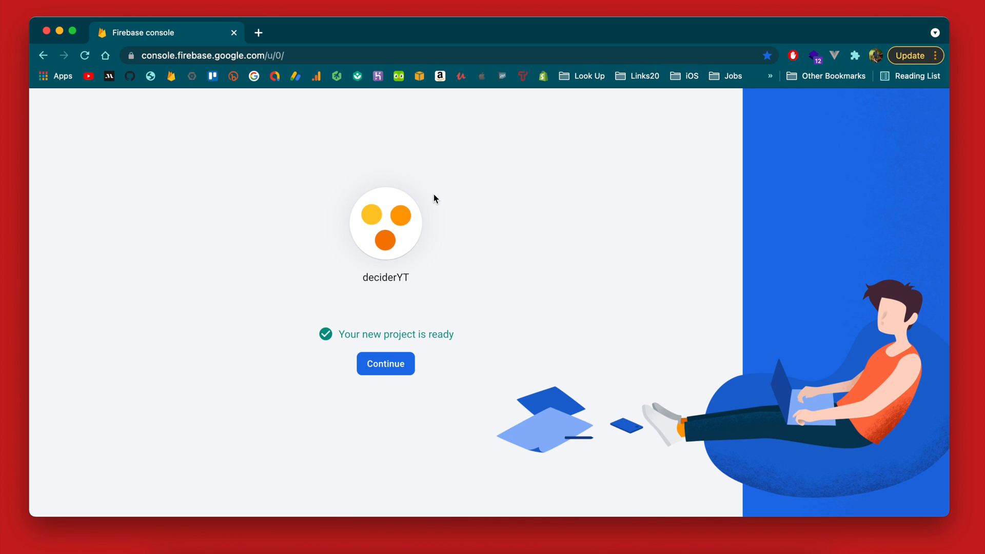
left_click(385, 363)
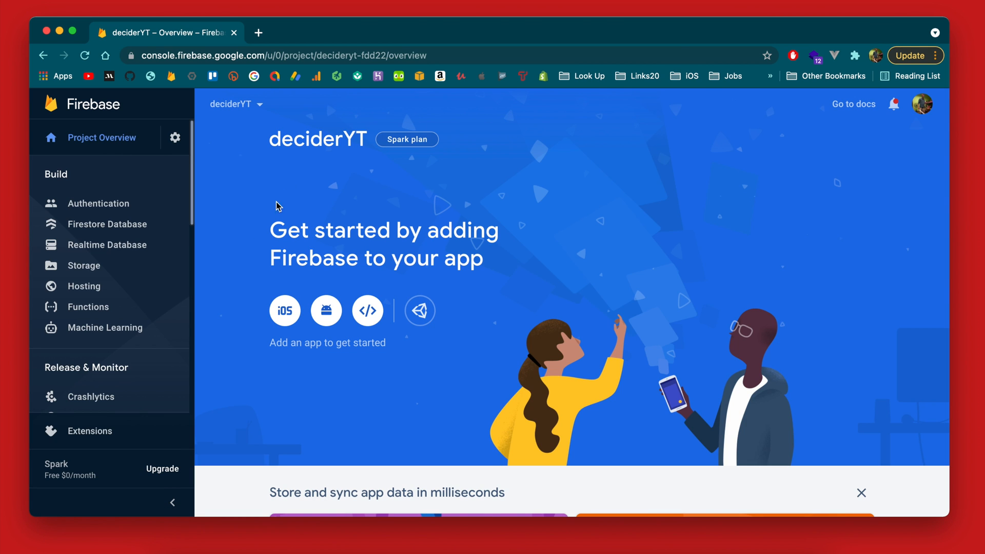
mouse_move(534, 358)
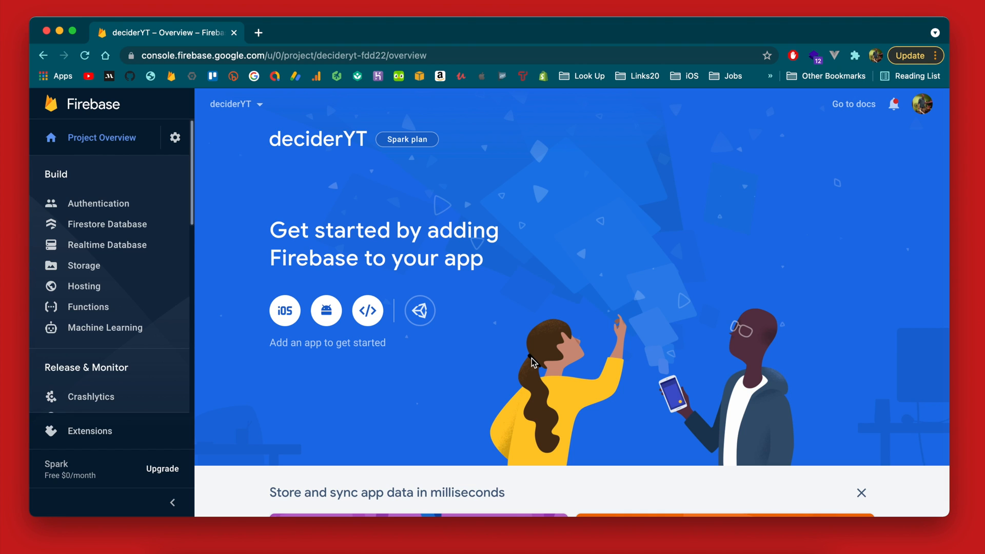
mouse_move(284, 310)
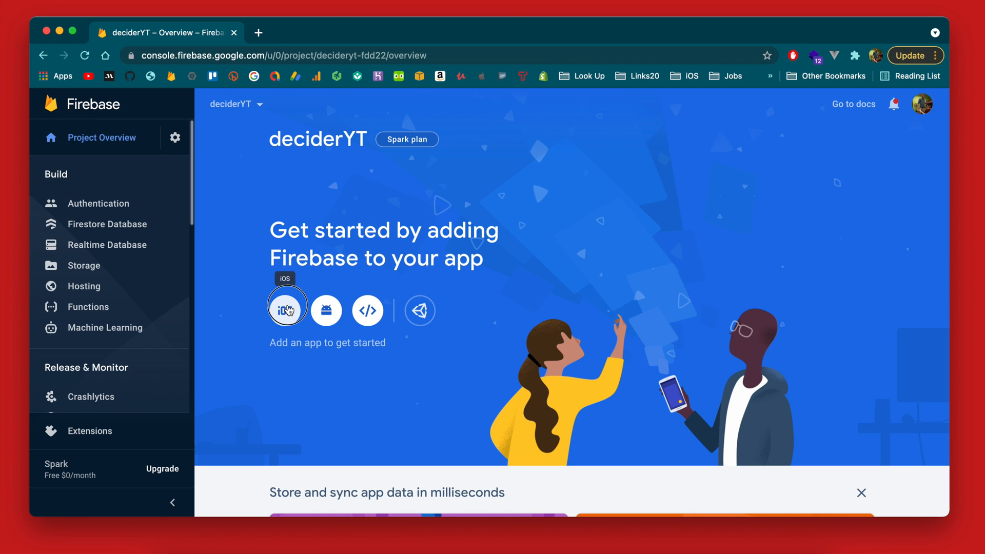
left_click(286, 310)
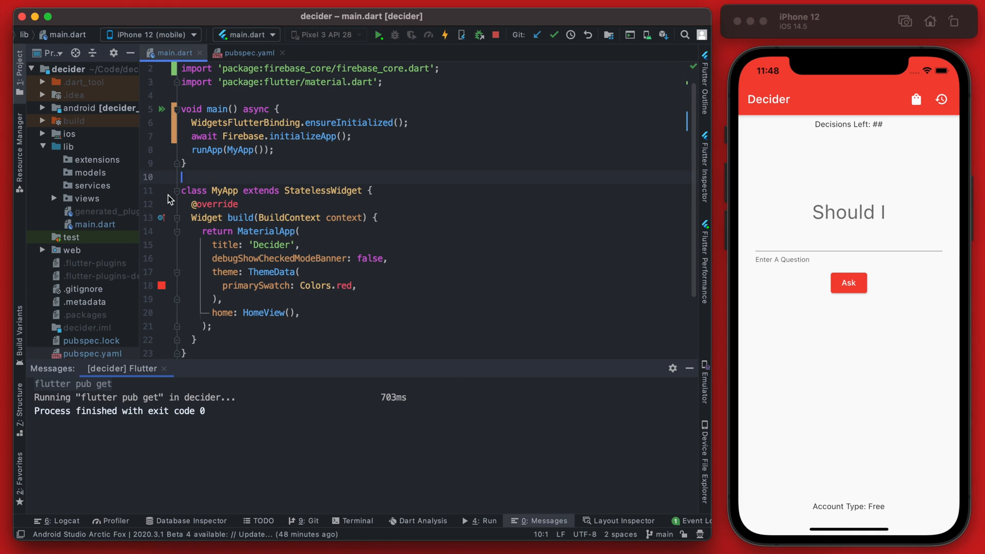
- Open the ios module in Xcode from Android Studio and select the Runner project settings
right_click(68, 134)
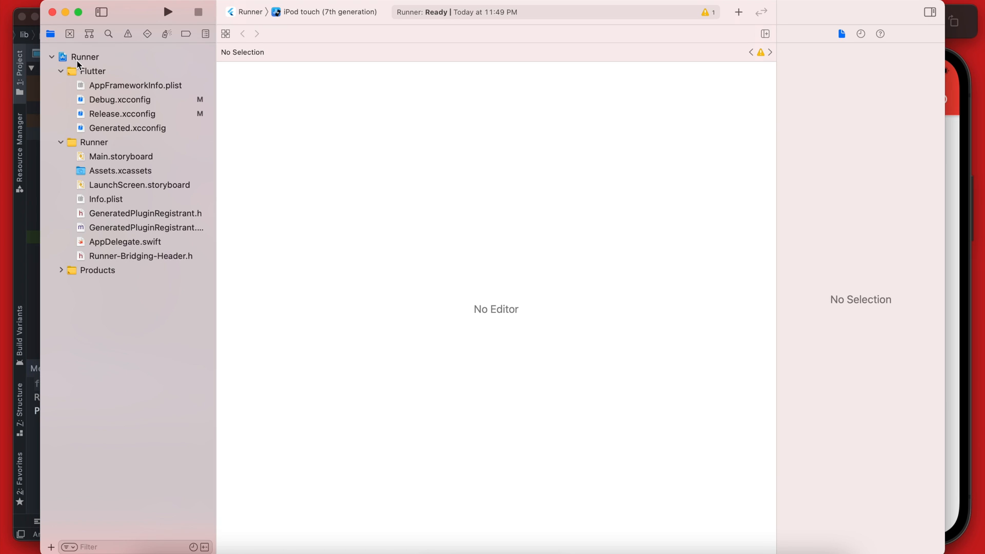
left_click(86, 56)
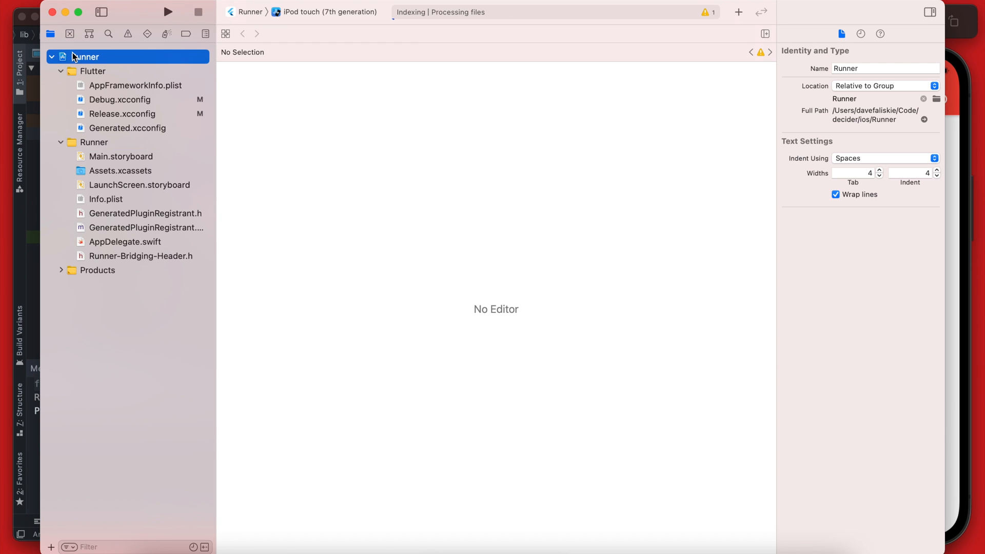
left_click(86, 56)
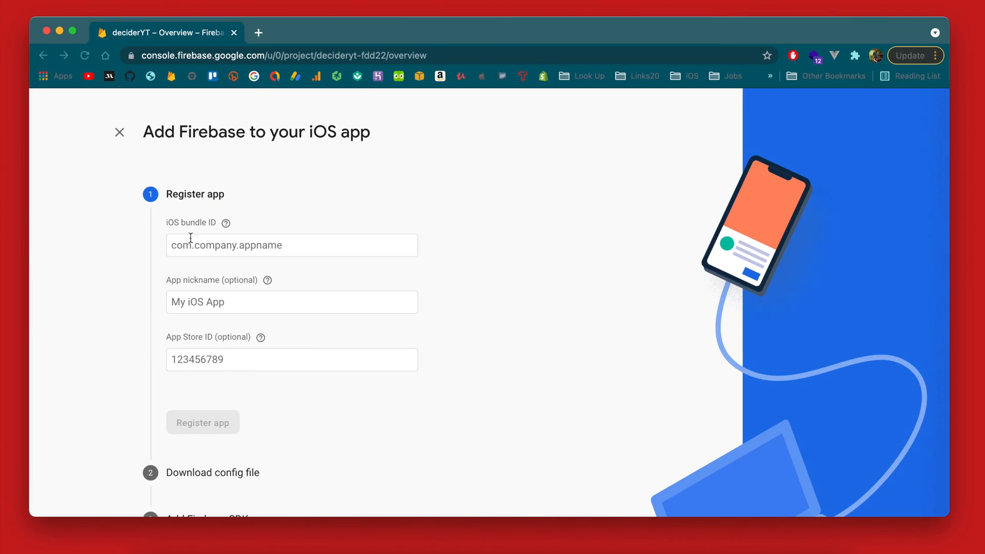
- Register the iOS app with bundle ID com.a1manstartup.deciderYT and download GoogleService-Info.plist
type("com.a1manstartup.deciderYT")
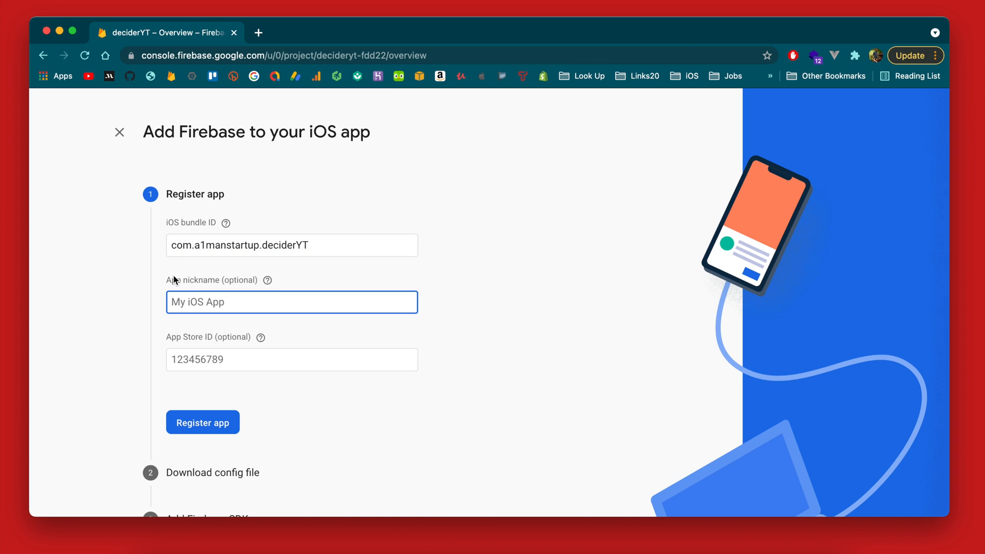
left_click(202, 422)
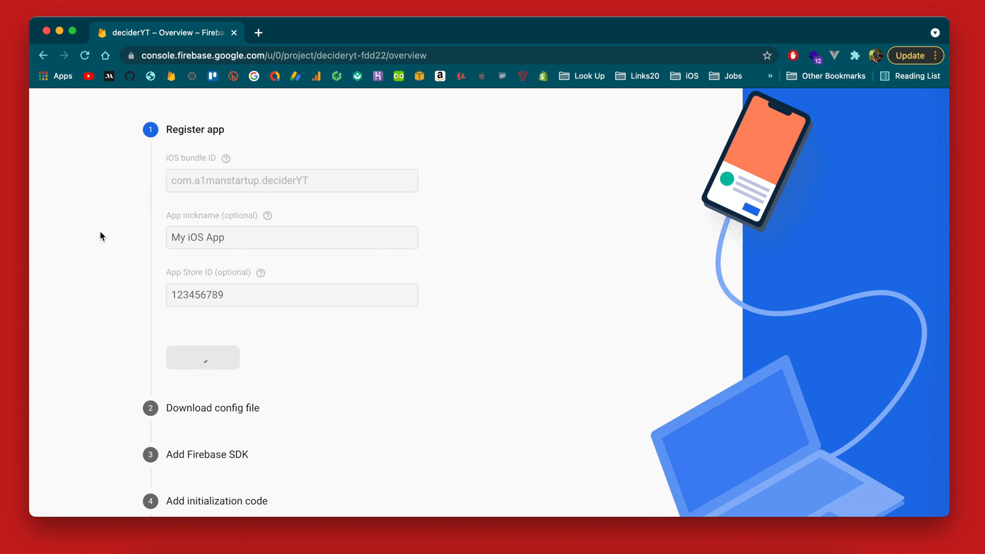
left_click(202, 357)
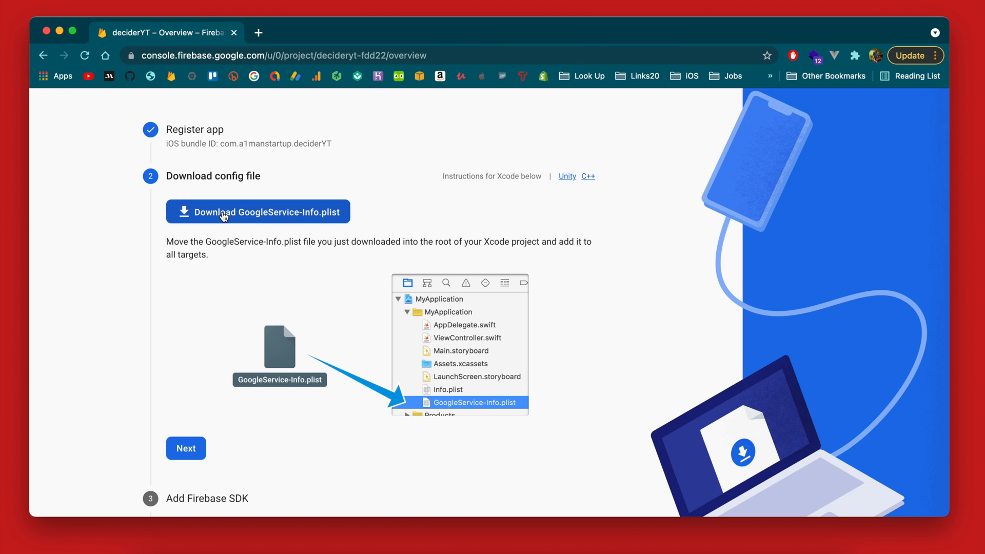
left_click(257, 212)
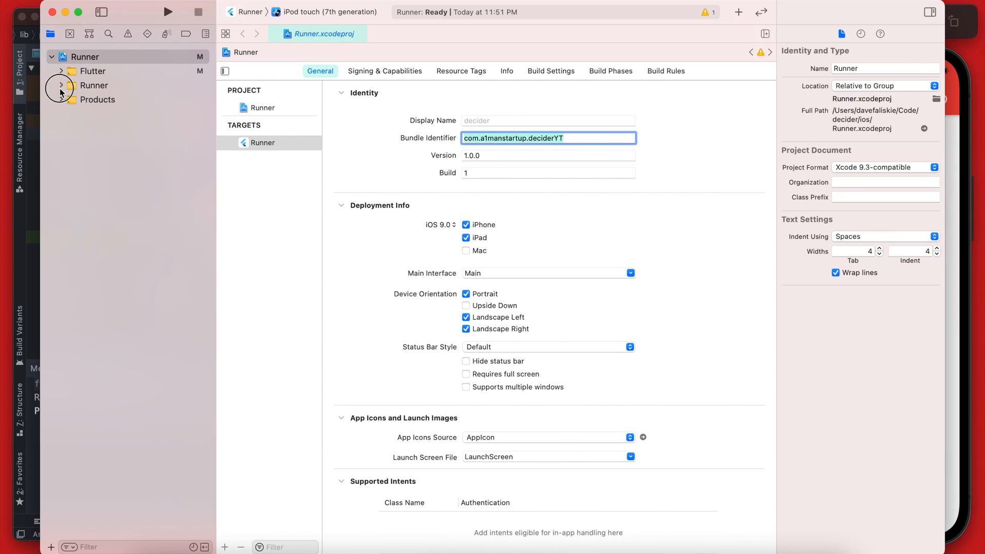
- Add GoogleService-Info.plist to the Runner group with target membership and rename it to drop the (1) suffix
left_click(61, 86)
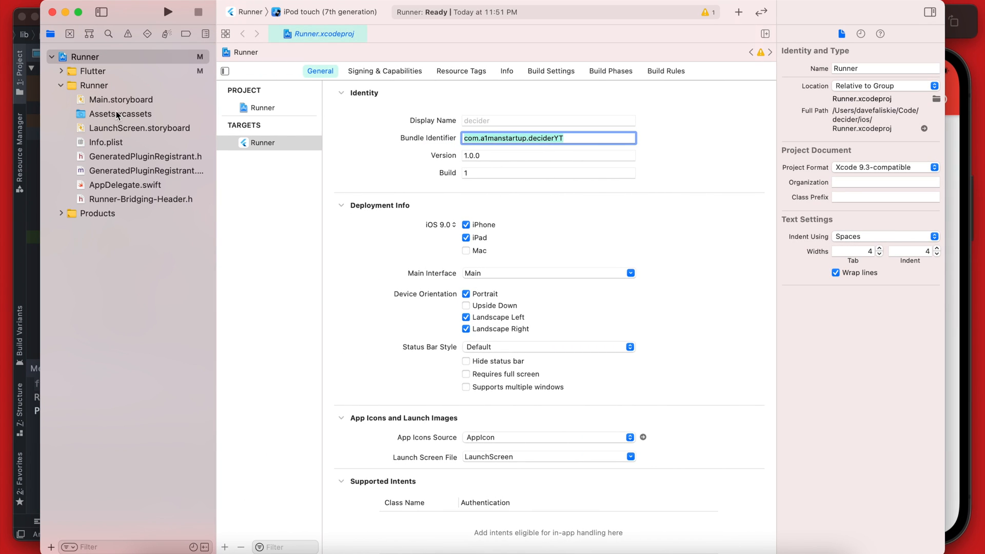
left_click(94, 85)
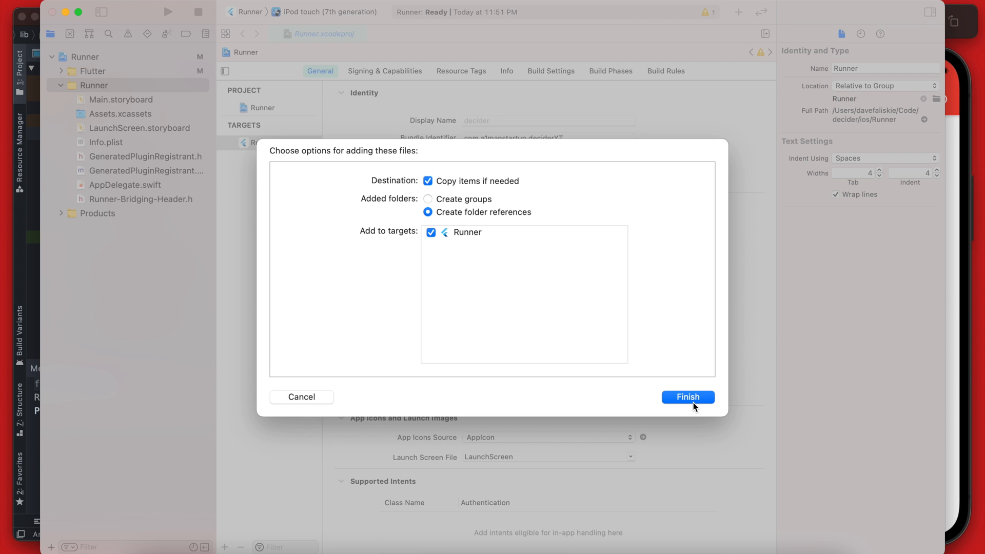
left_click(687, 396)
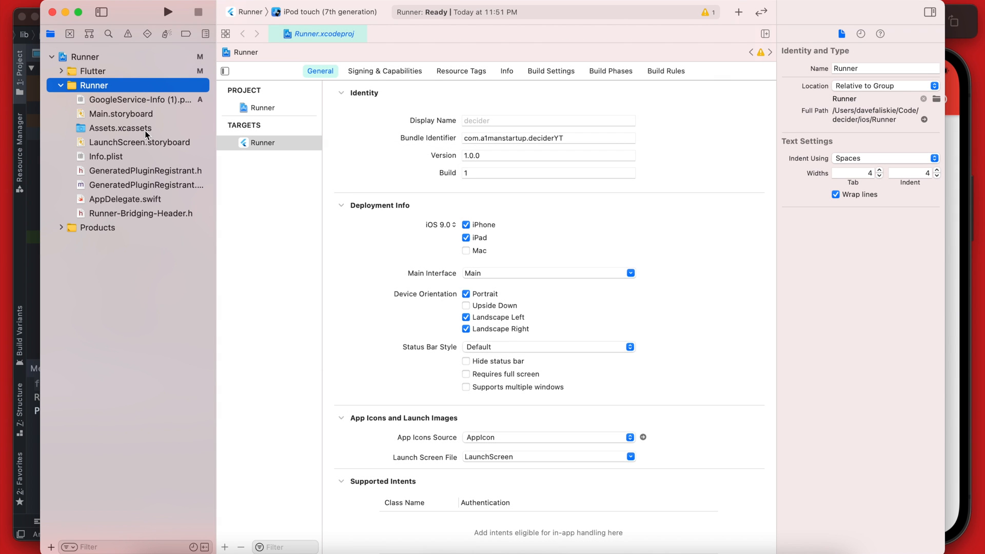
left_click(143, 100)
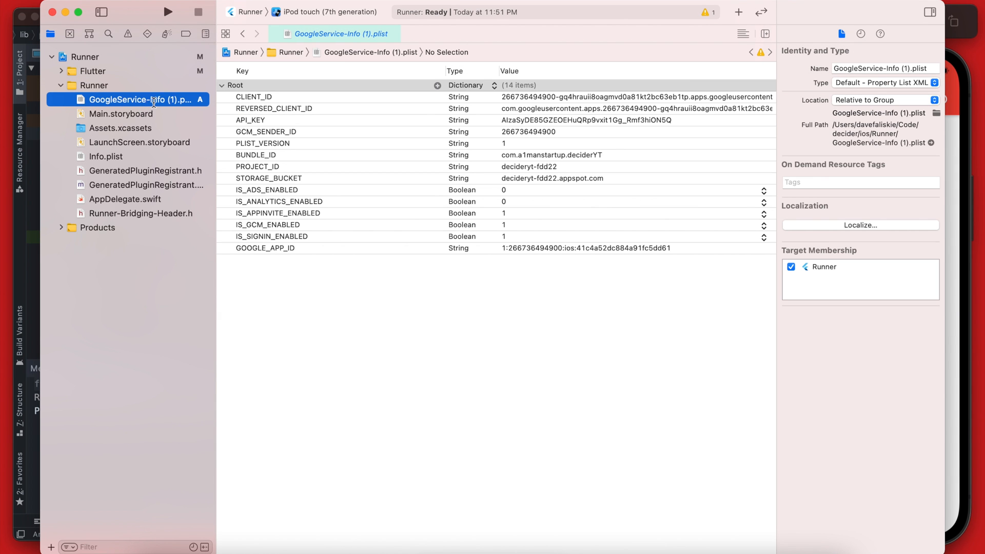
double_click(139, 100)
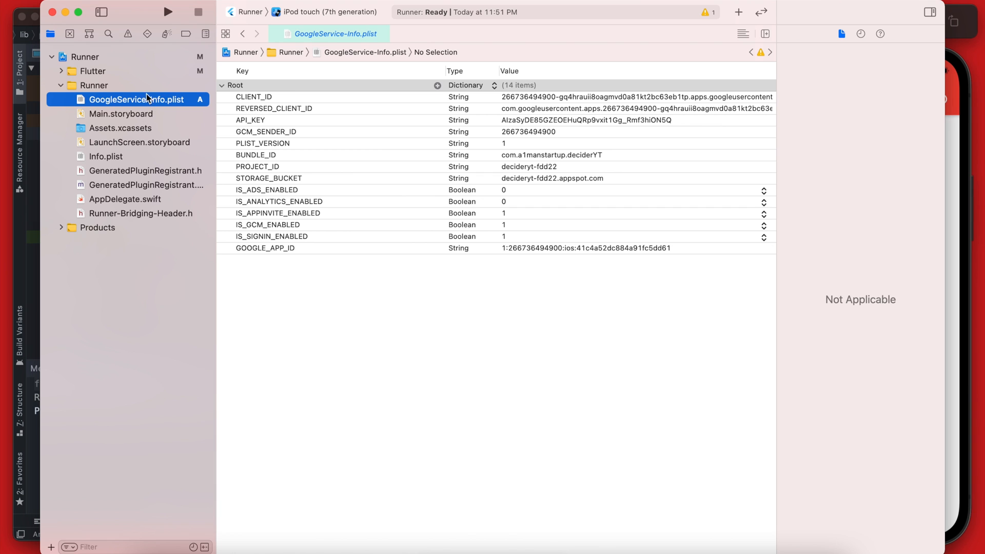
mouse_move(155, 100)
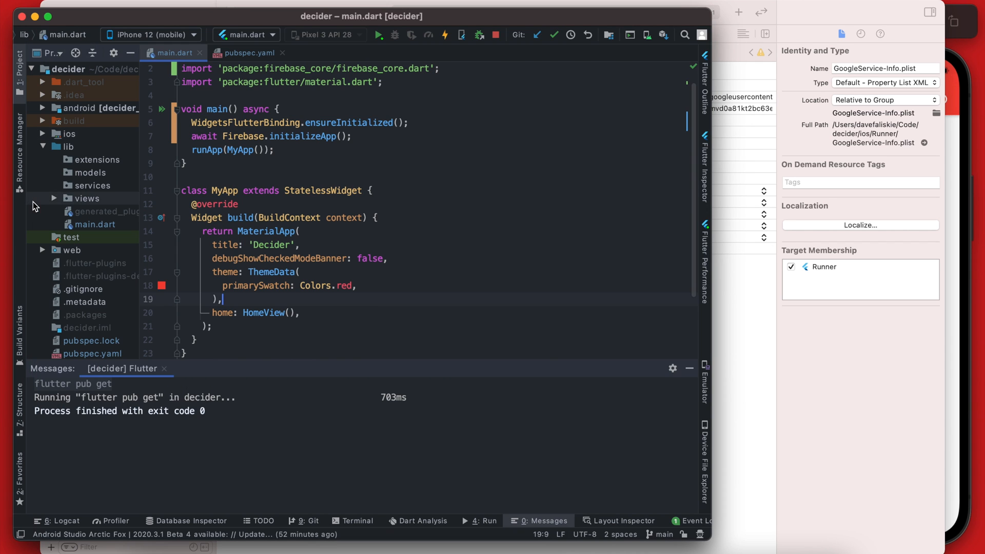
- Expand ios > Runner in the Project panel to confirm GoogleService-Info.plist is present
left_click(87, 198)
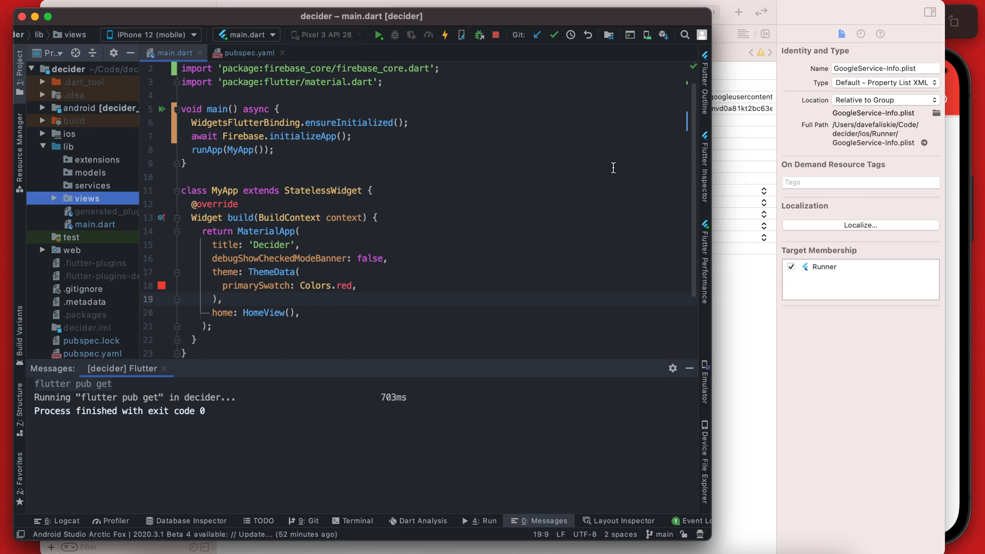
left_click(66, 133)
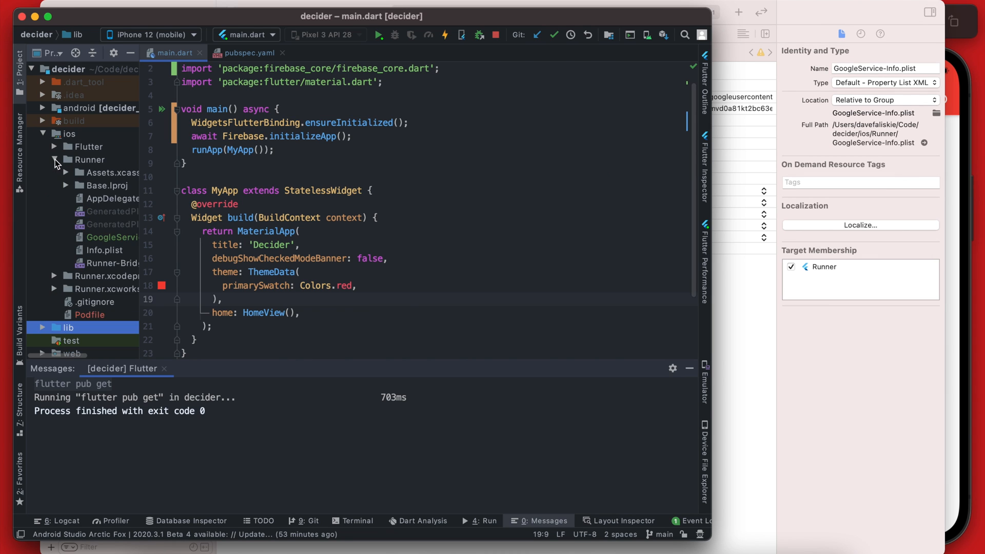
left_click(113, 237)
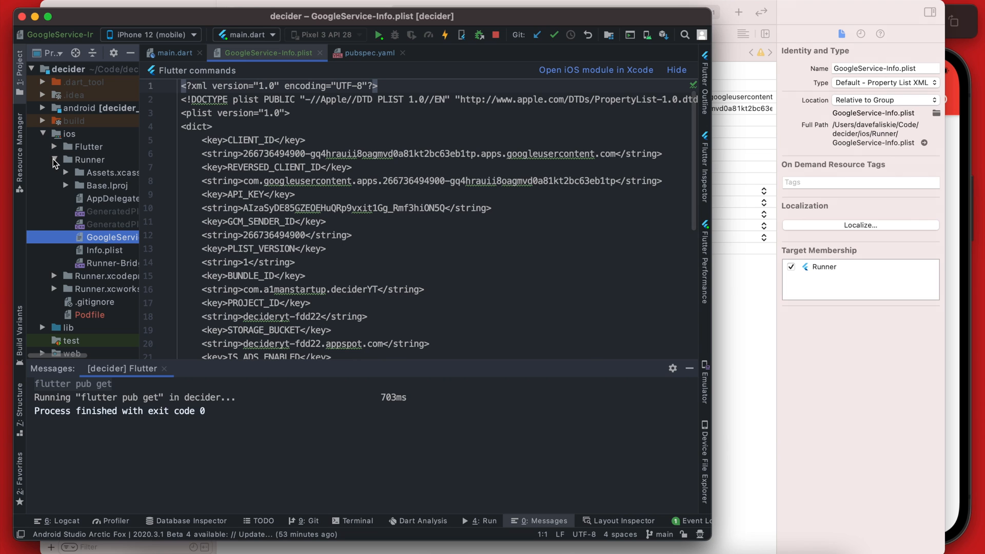
- Add the NSAppTransportSecurity key to ios/Runner/Info.plist before the closing dict
left_click(55, 160)
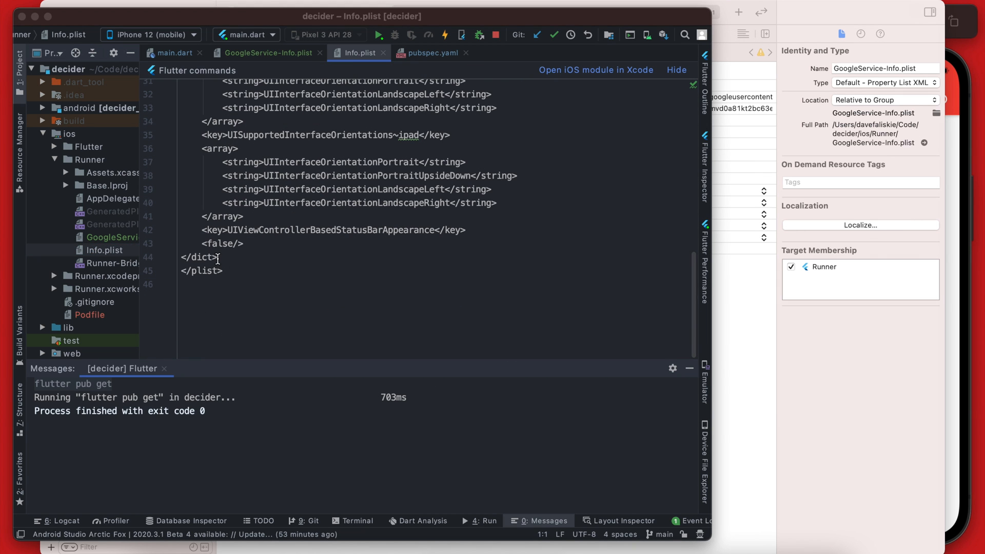
type("<key>NSAppTransportSecurity</key>")
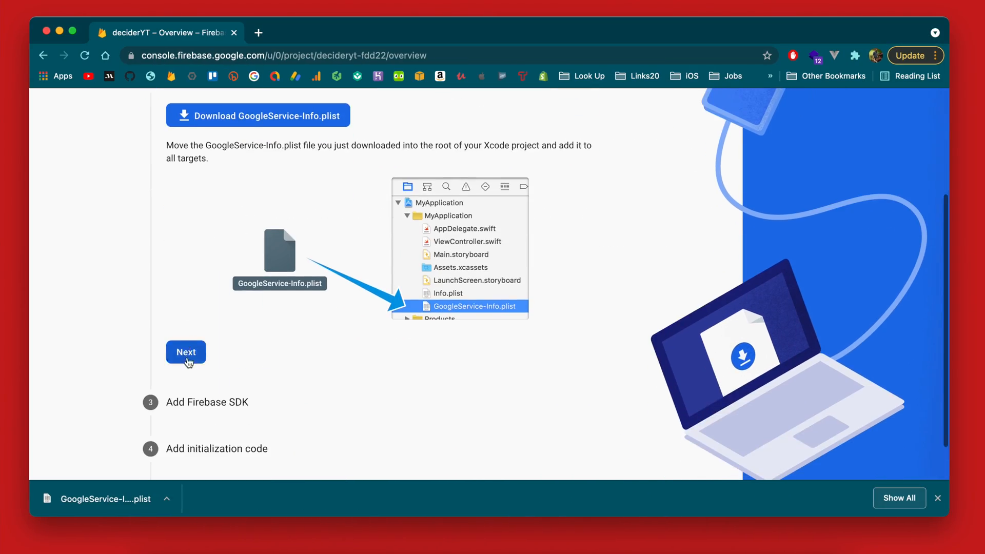
- Advance past the config, SDK and initialization steps and return to the deciderYT overview
left_click(186, 352)
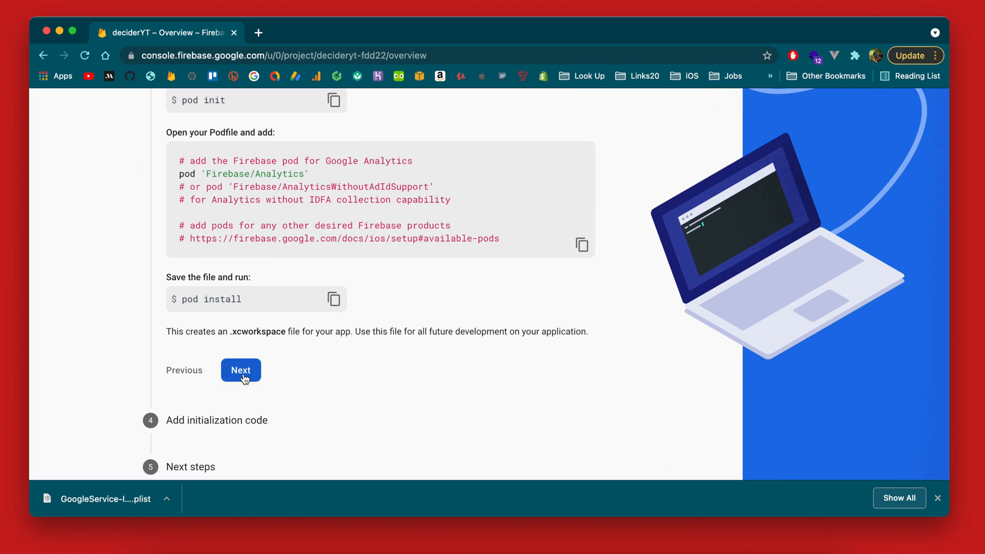
left_click(240, 370)
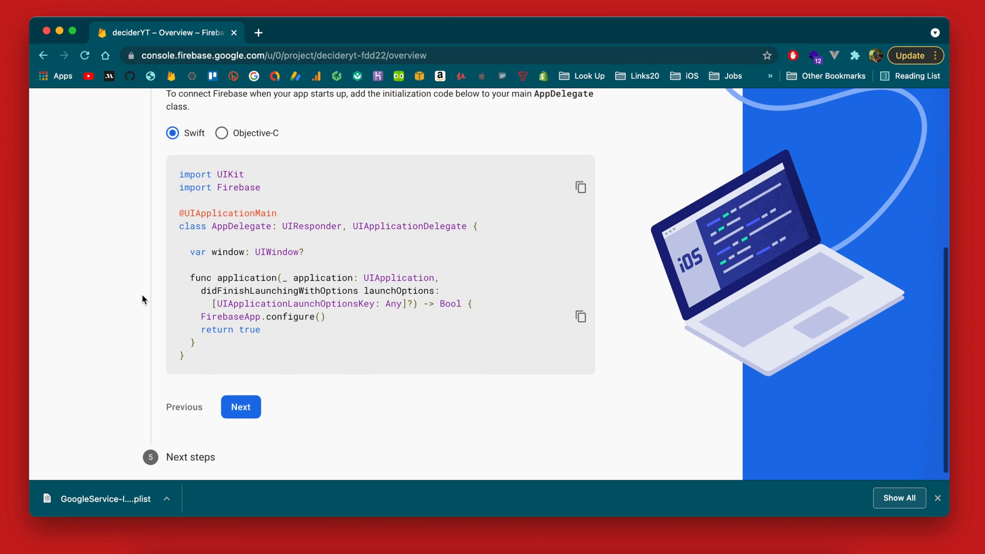
left_click(240, 407)
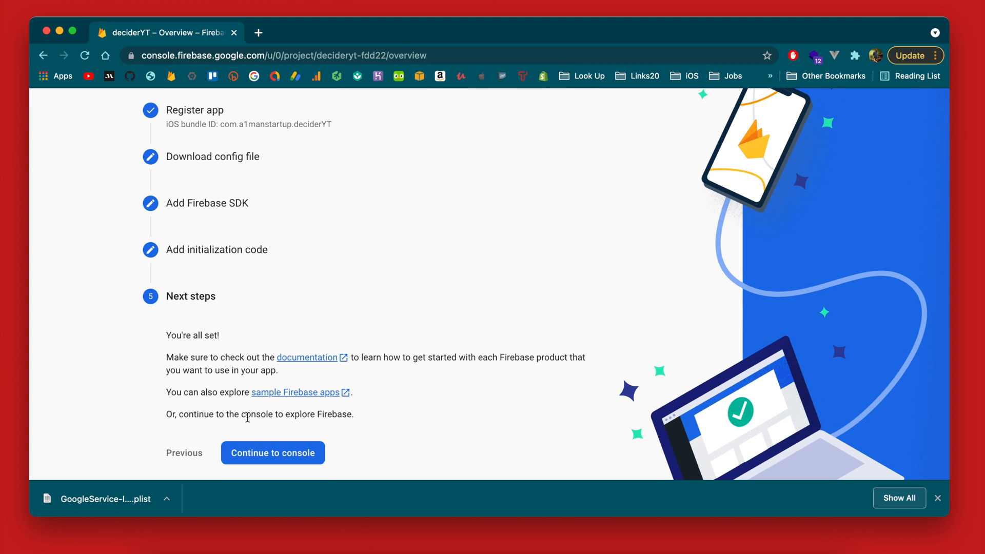
left_click(273, 453)
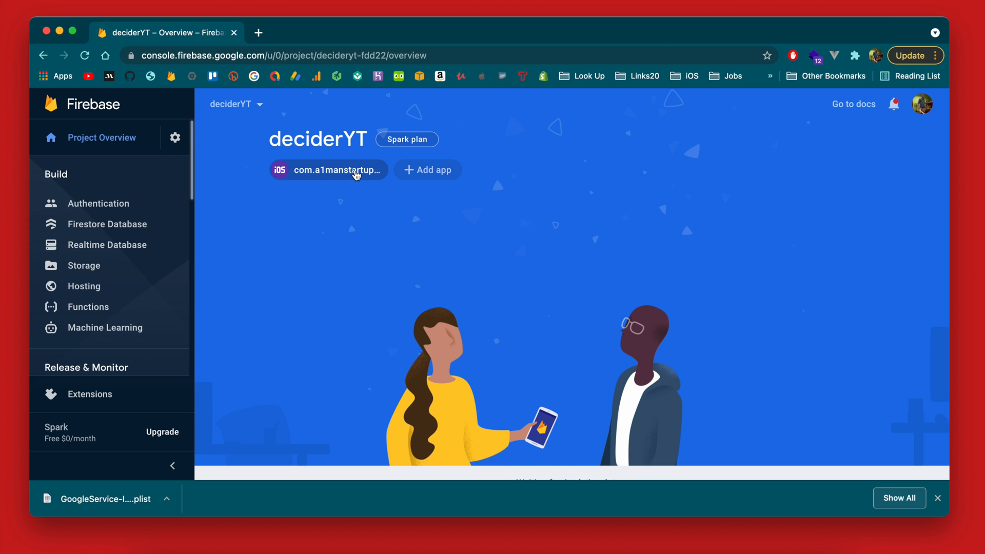
mouse_move(877, 463)
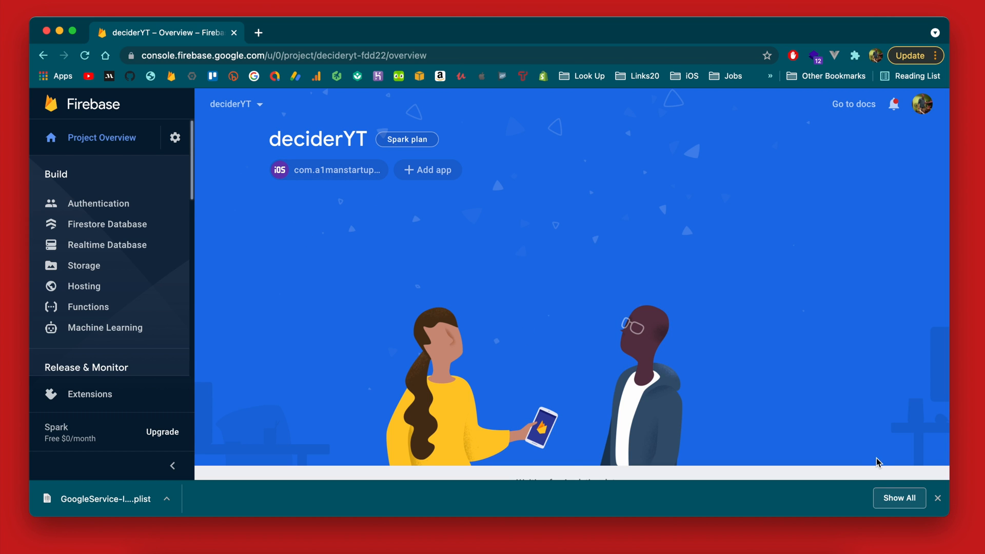
left_click(936, 499)
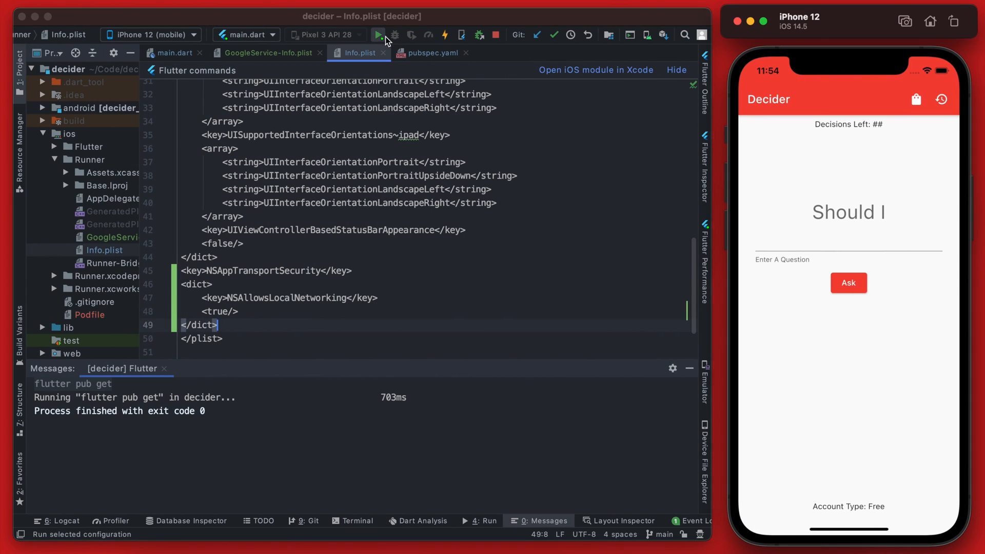
- Run the Decider app on the iPhone 12 simulator
left_click(173, 52)
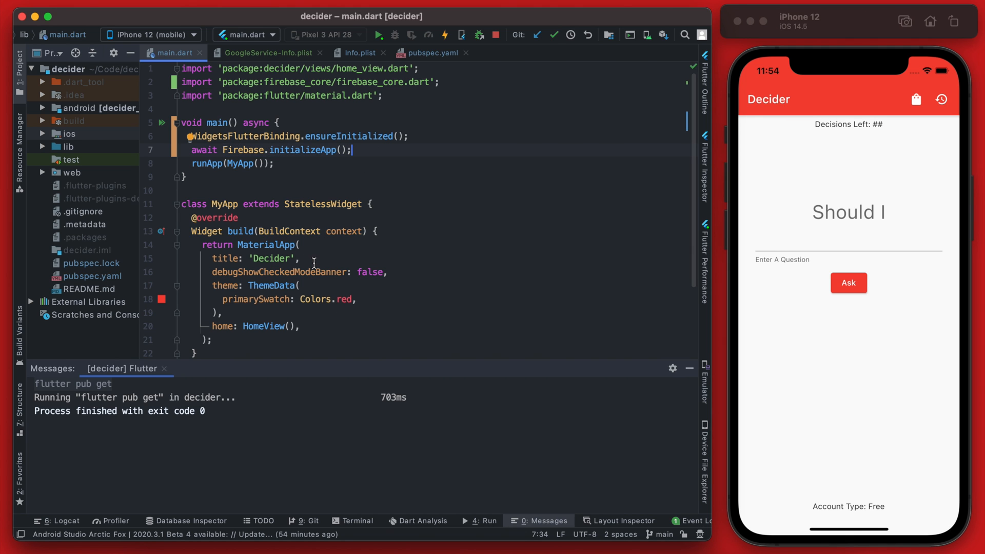
mouse_move(375, 311)
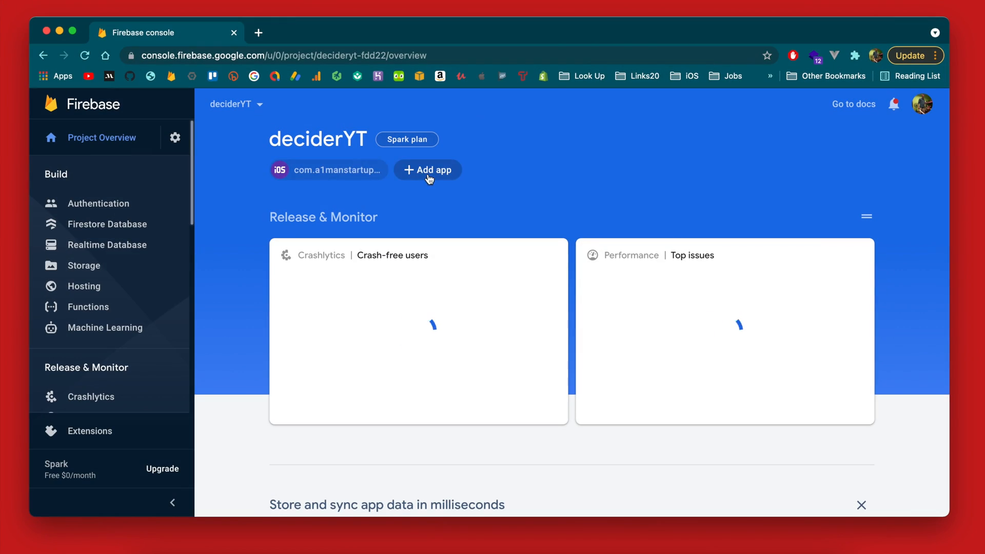
- Start adding an Android app to the deciderYT Firebase project and return to Android Studio
left_click(427, 169)
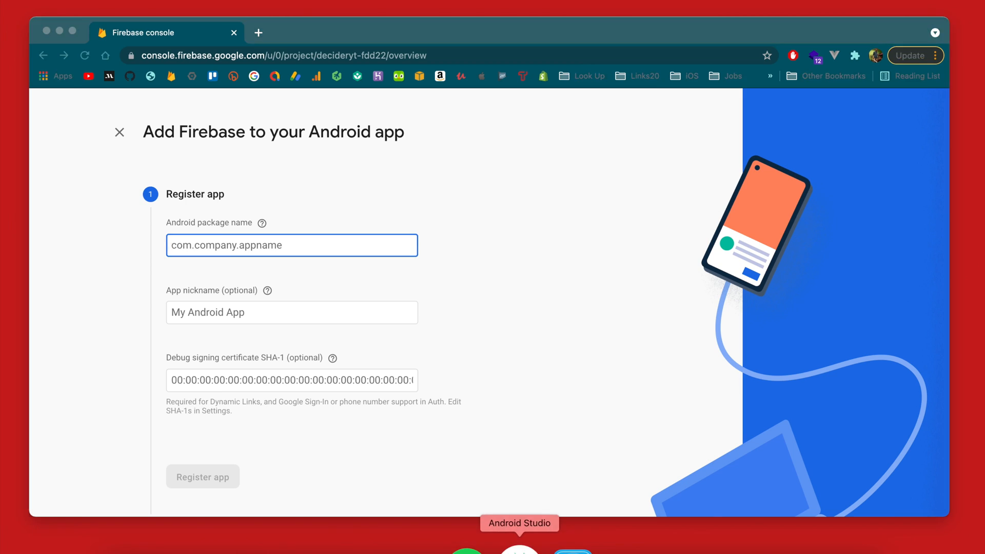
left_click(519, 548)
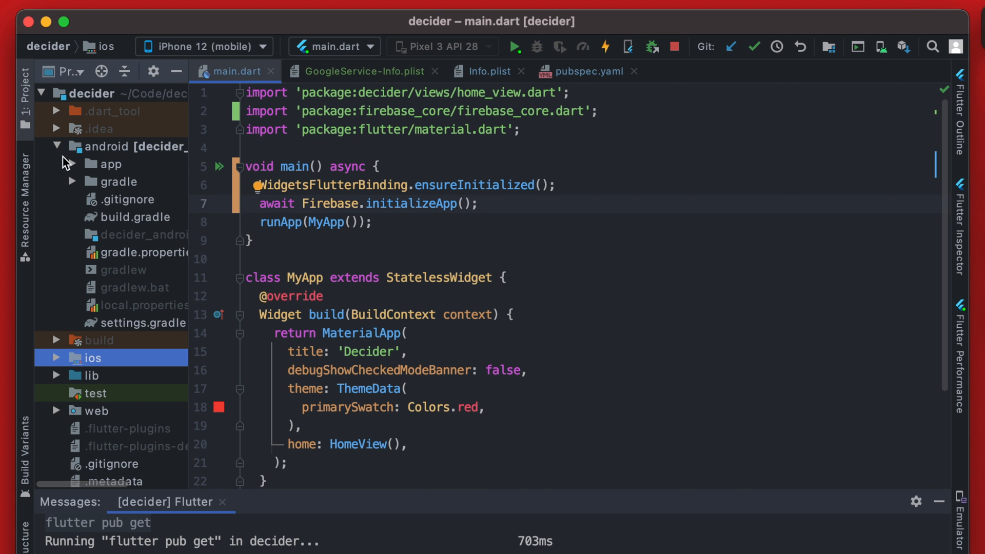
- Set applicationId to com.a1manstartup.deciderYT and minSdkVersion 21 in android/app/build.gradle
left_click(73, 164)
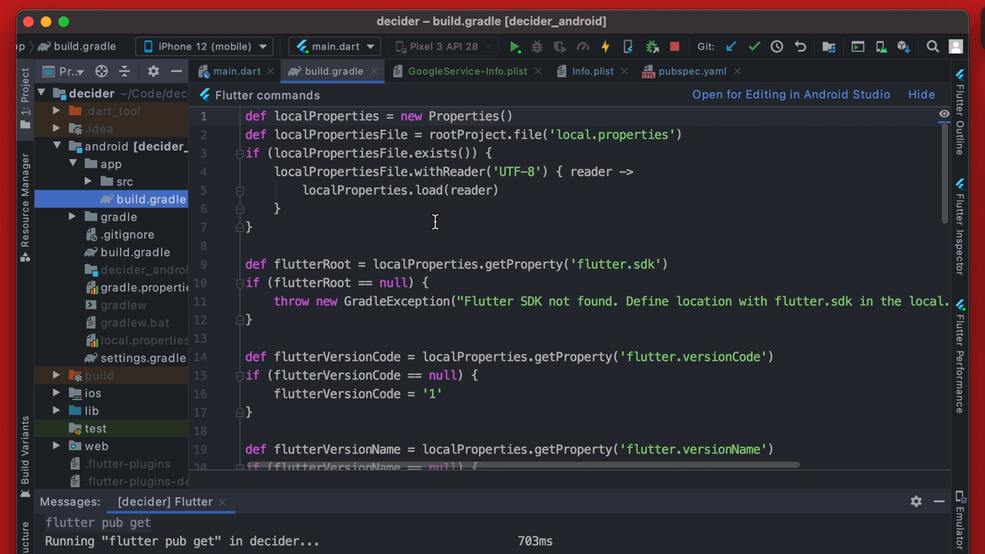
scroll("down", 3)
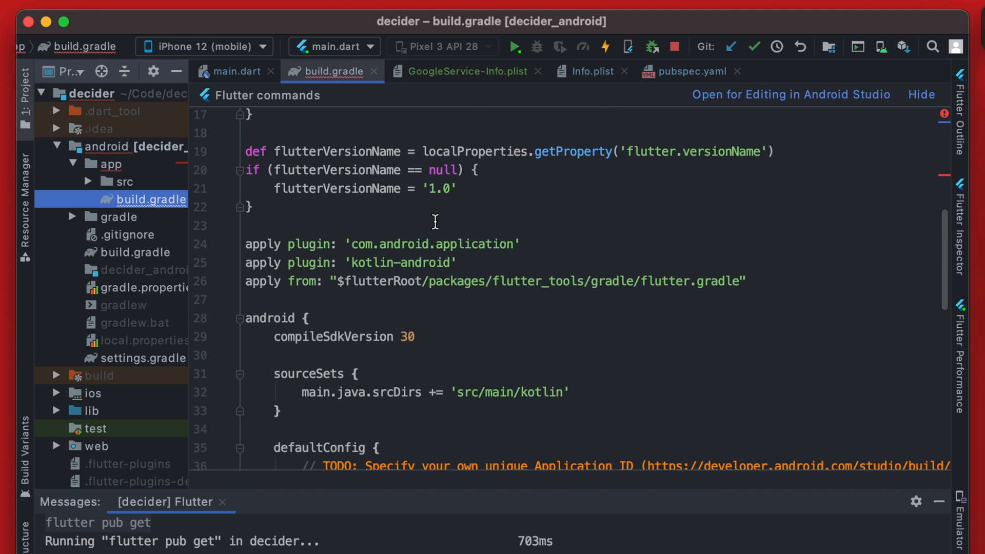
scroll("down", 3)
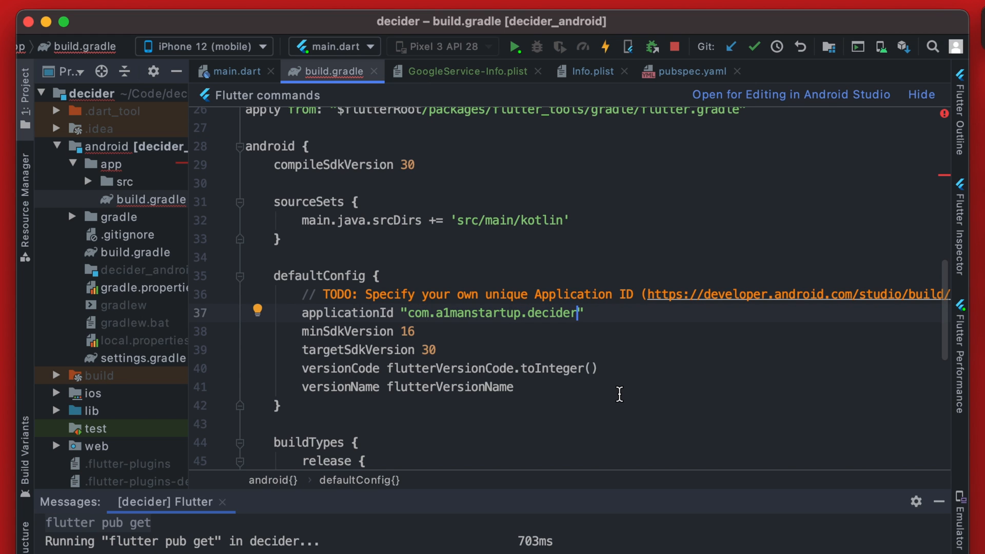
type("YT")
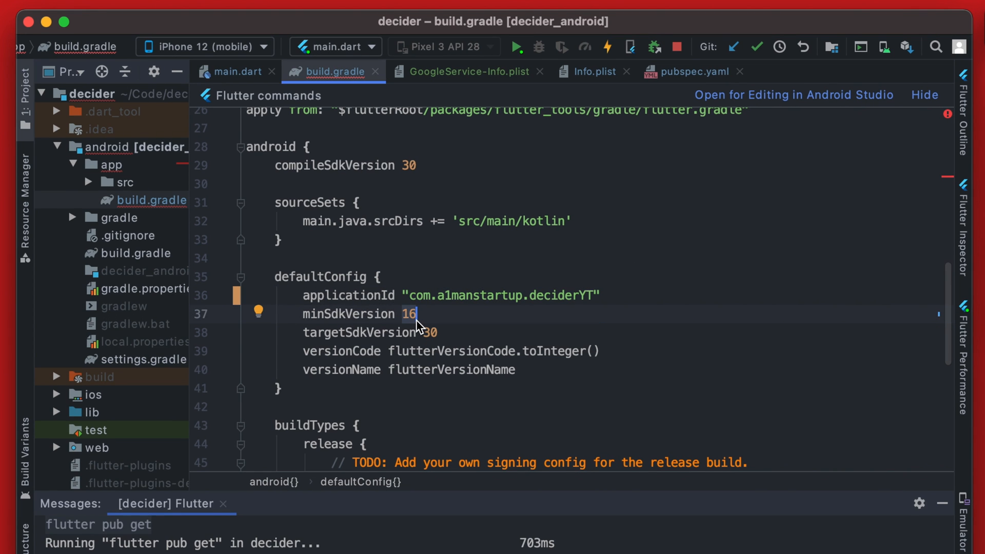
type("21")
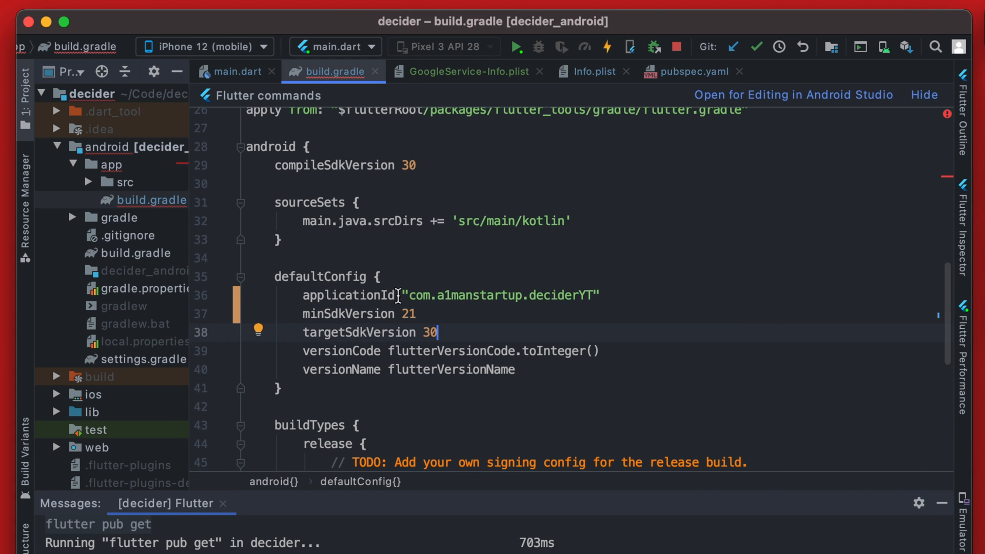
- Copy the application ID, register the Android app in Firebase and download google-services.json
double_click(503, 295)
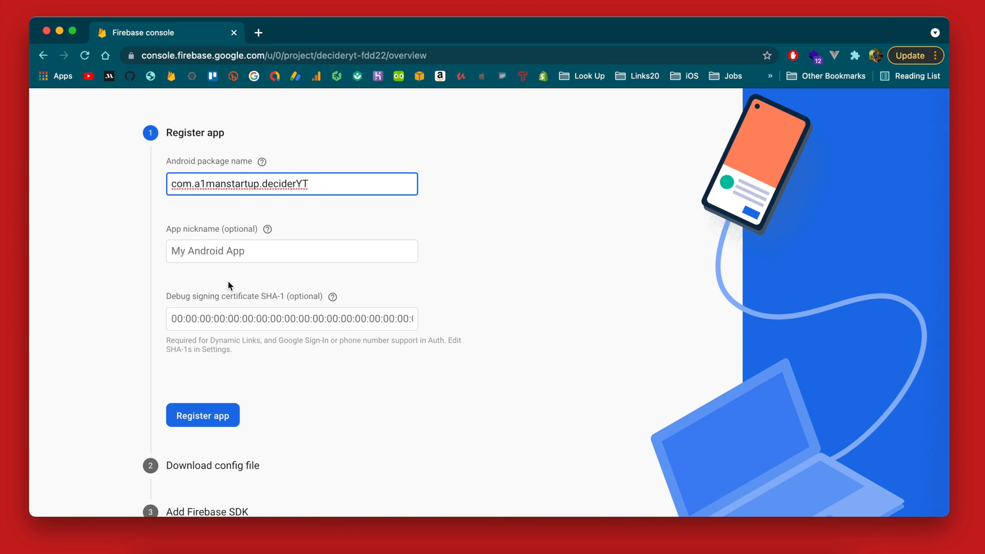
left_click(203, 415)
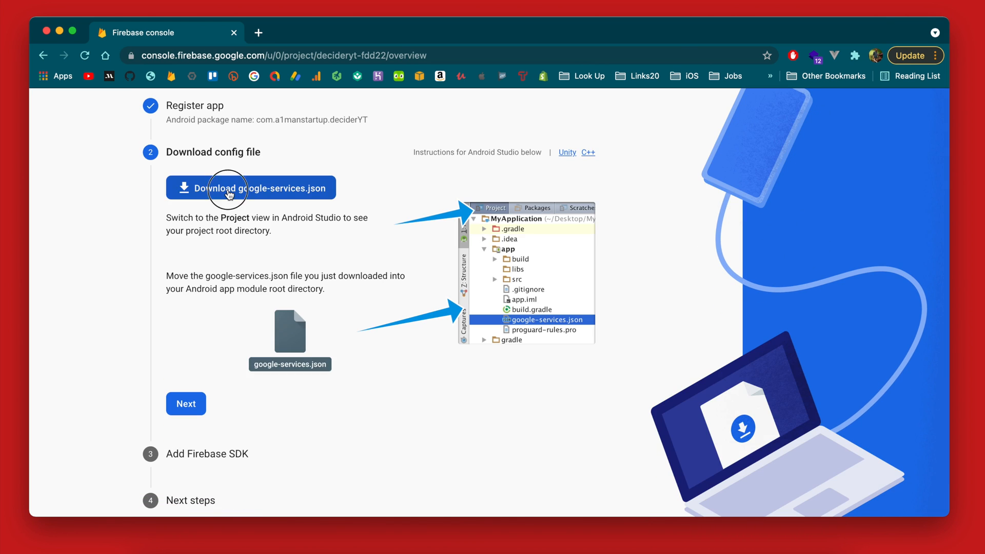
left_click(250, 188)
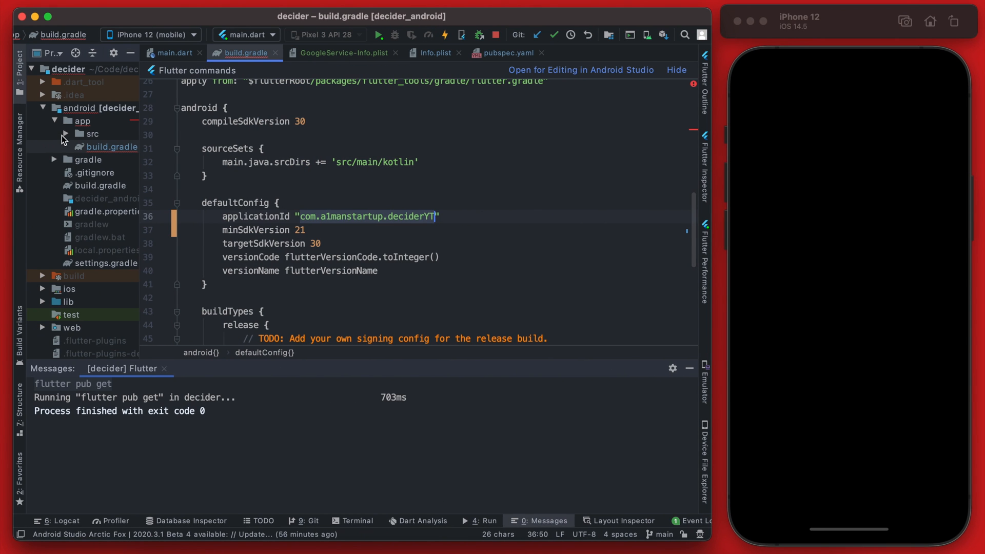
- Add google-services.json to android/app under Git and replace GradleException with FileNotFoundException
left_click(82, 121)
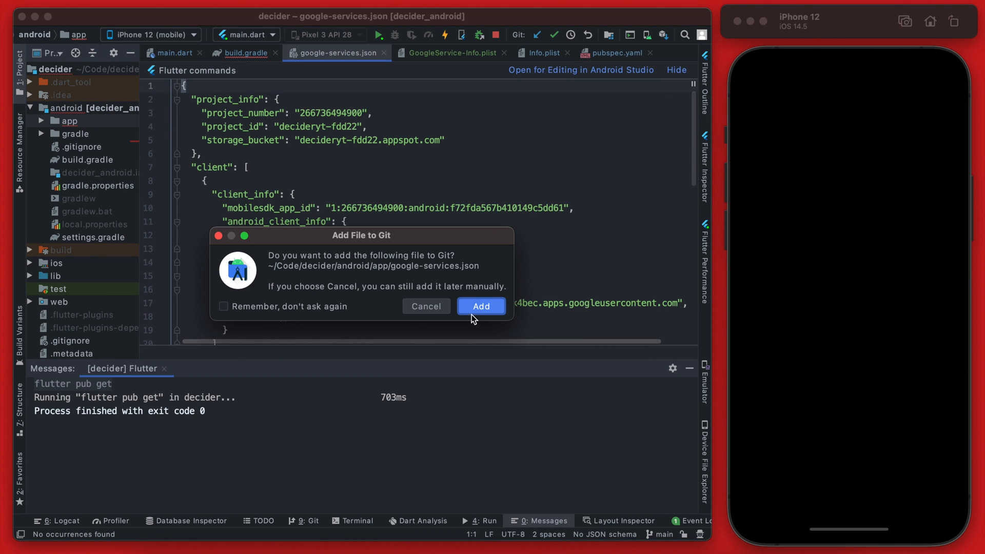
left_click(480, 306)
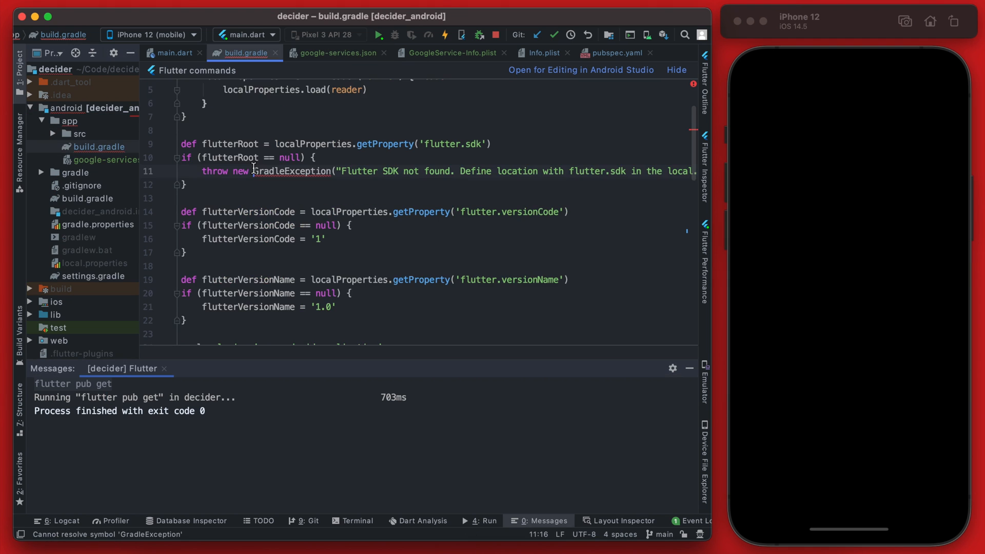
scroll("down", 3)
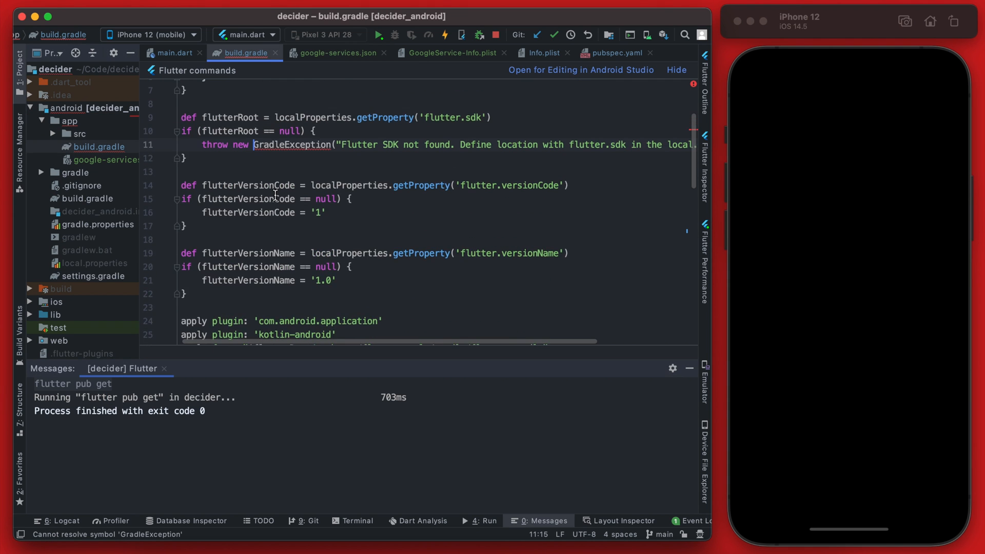
left_click(290, 192)
type("FileNotFound")
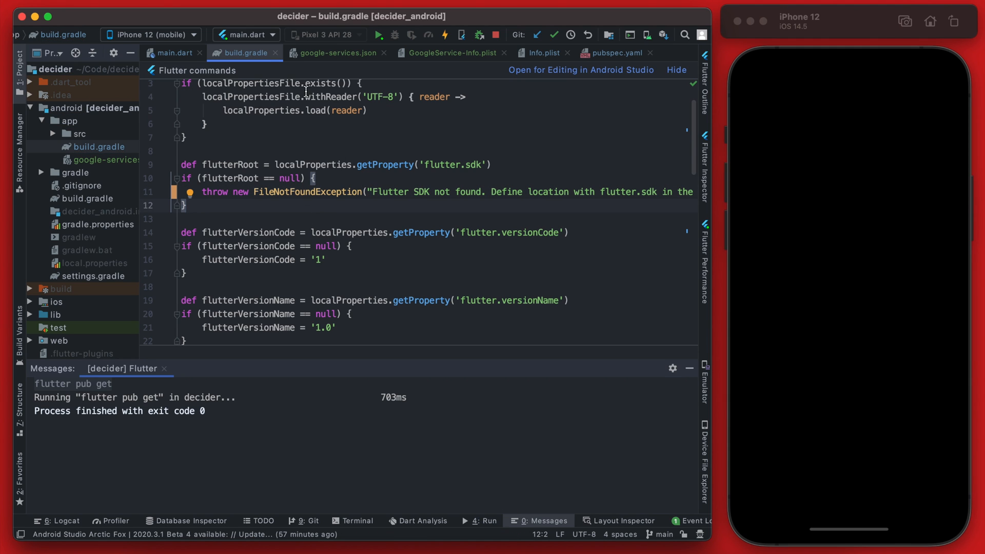
mouse_move(916, 214)
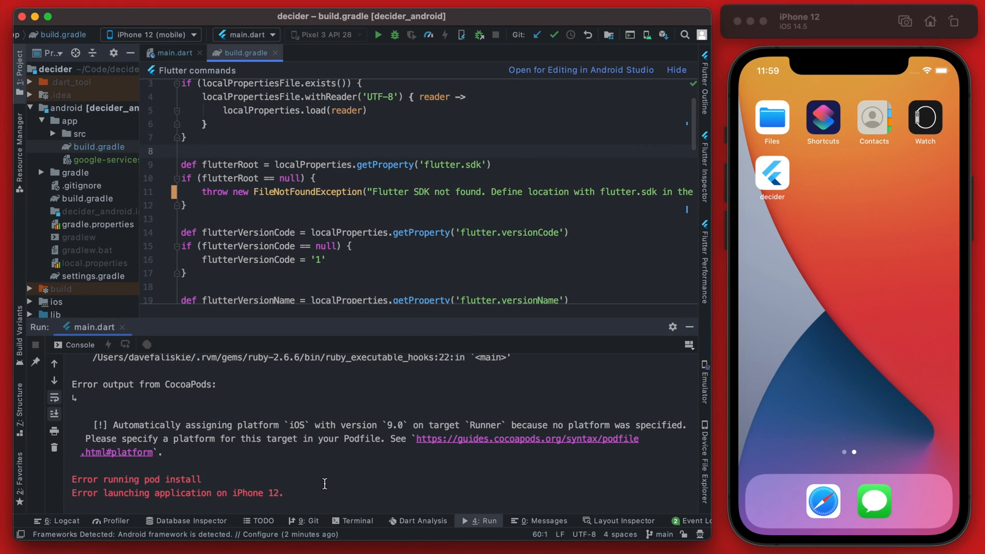
mouse_move(388, 424)
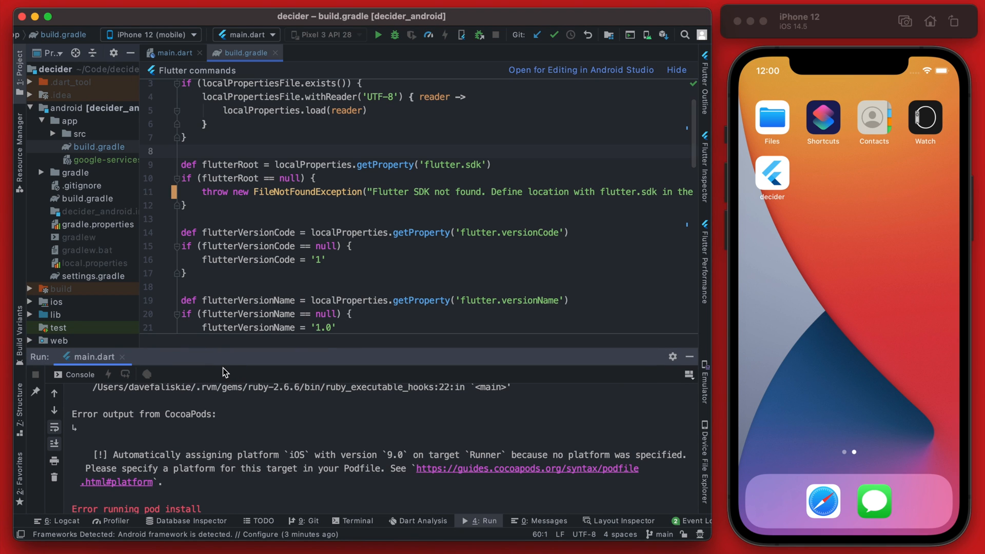
- Collapse the android folder in the Project panel
left_click(41, 108)
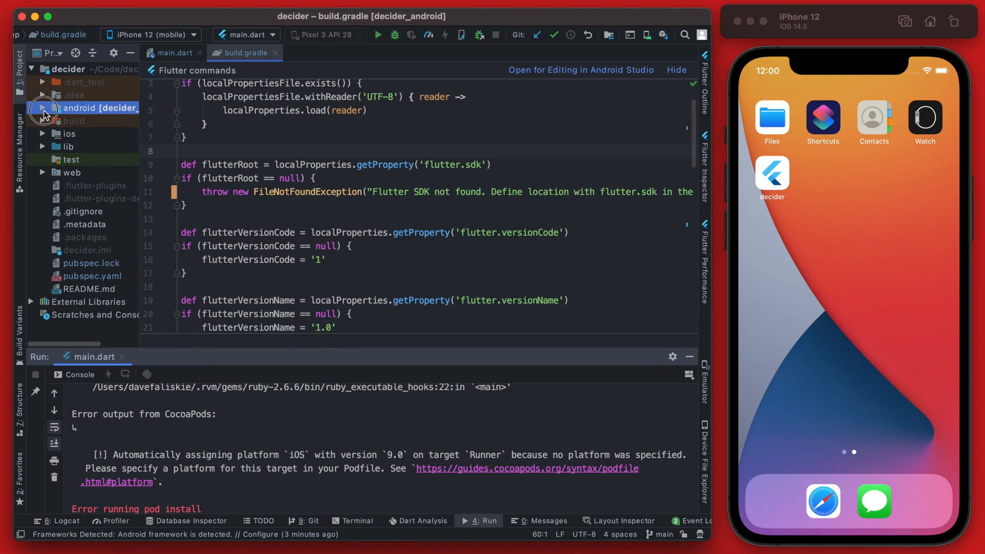
- Change MinimumOSVersion in ios/Flutter/AppFrameworkInfo.plist from 8.0 to 10.2
left_click(55, 133)
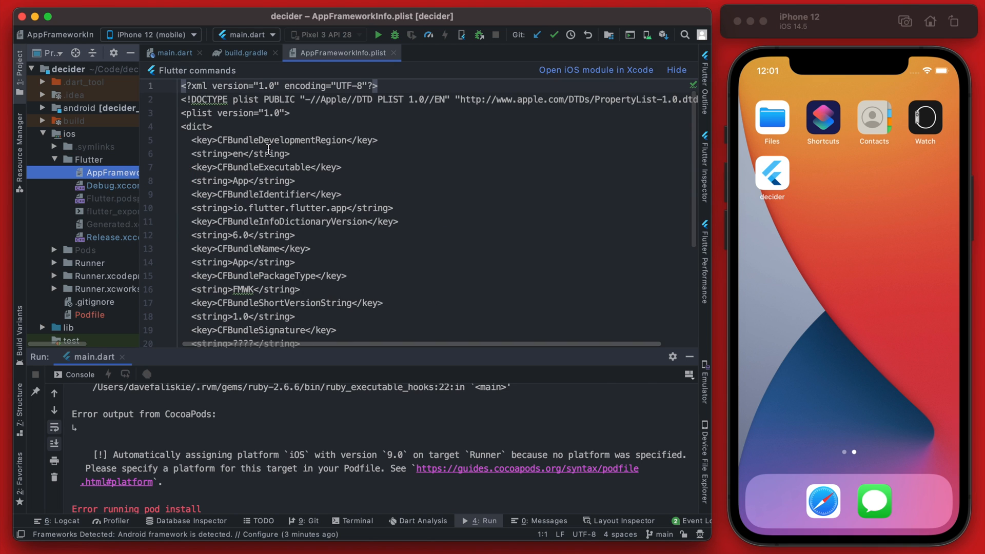
scroll("down", 3)
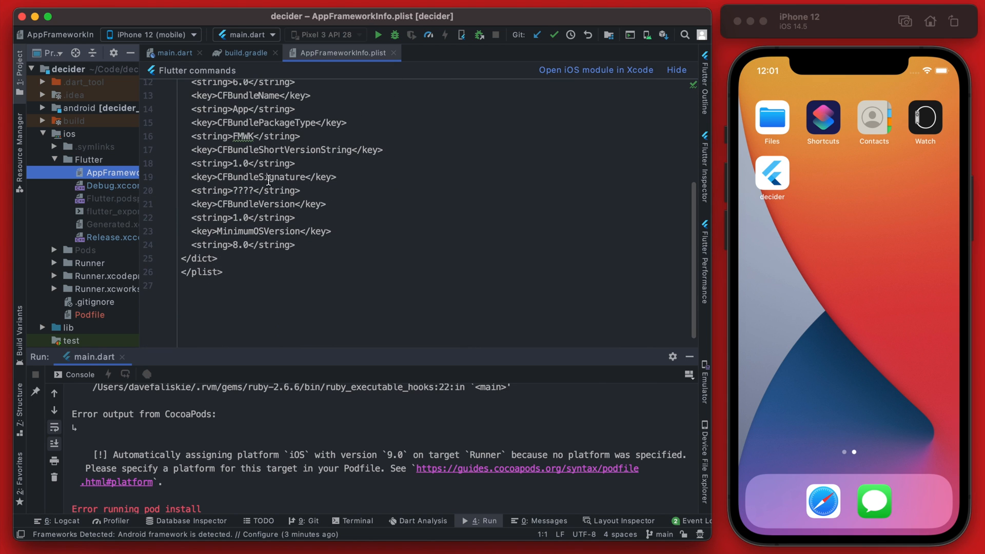
double_click(258, 231)
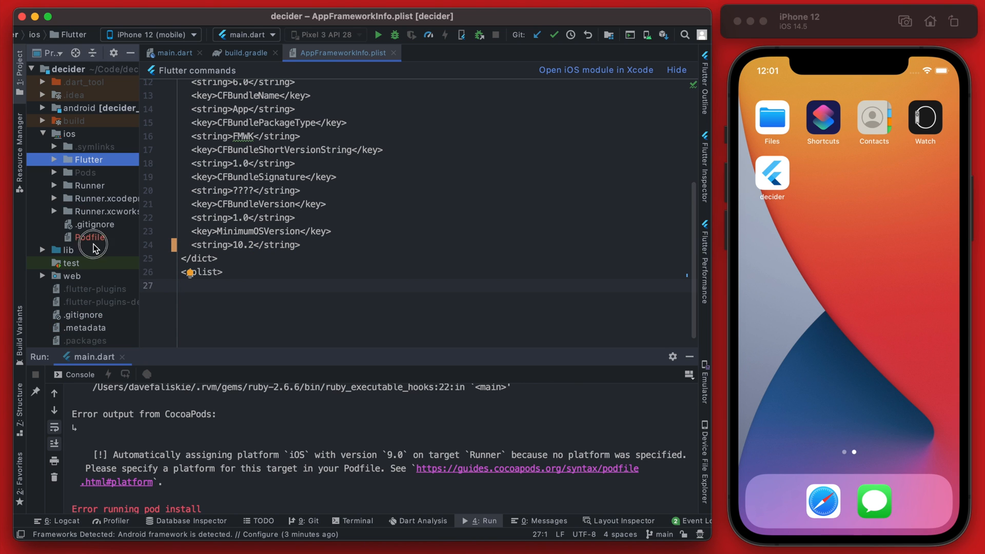
- Uncomment the Podfile's platform :ios line and set IPHONEOS_DEPLOYMENT_TARGET to '10.2'
double_click(92, 237)
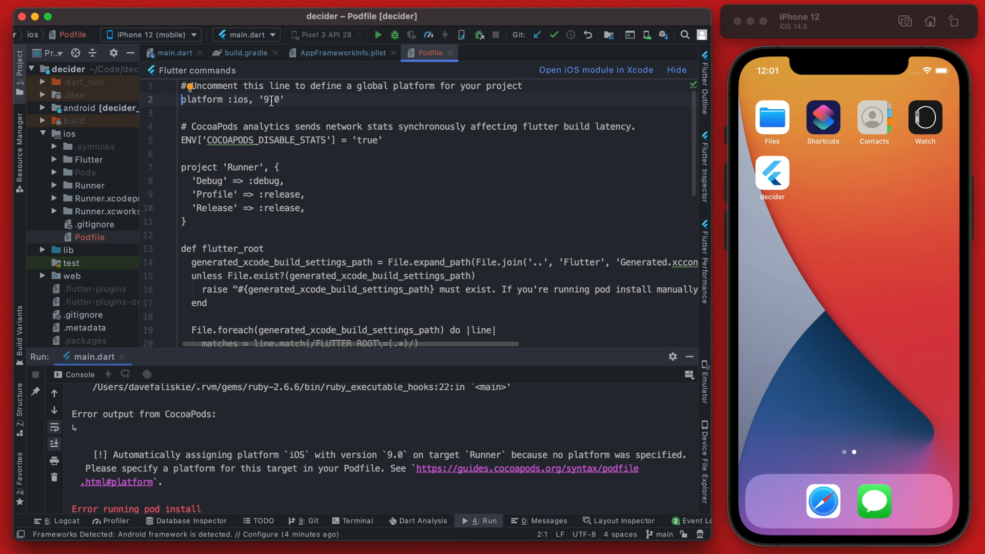
type("10.")
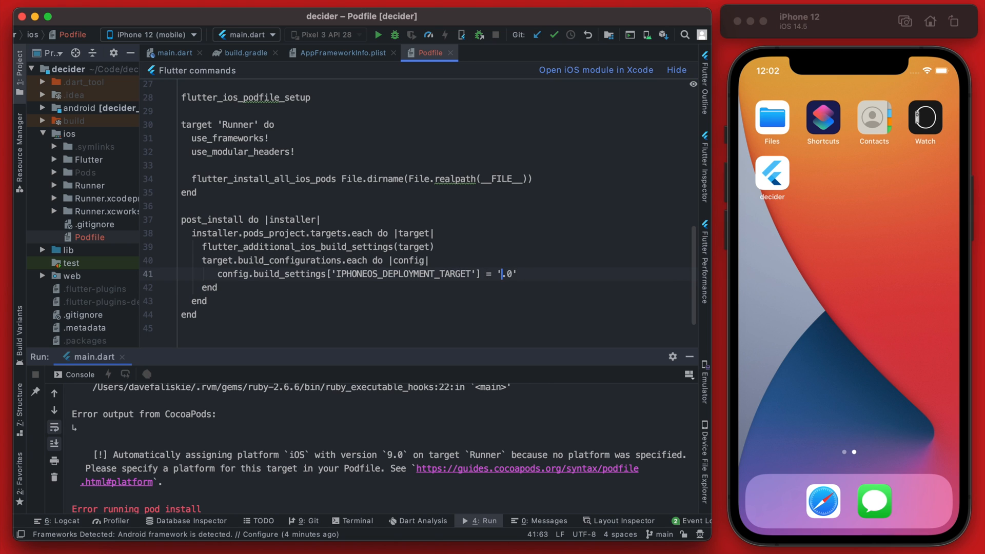
type("10.2")
type("f")
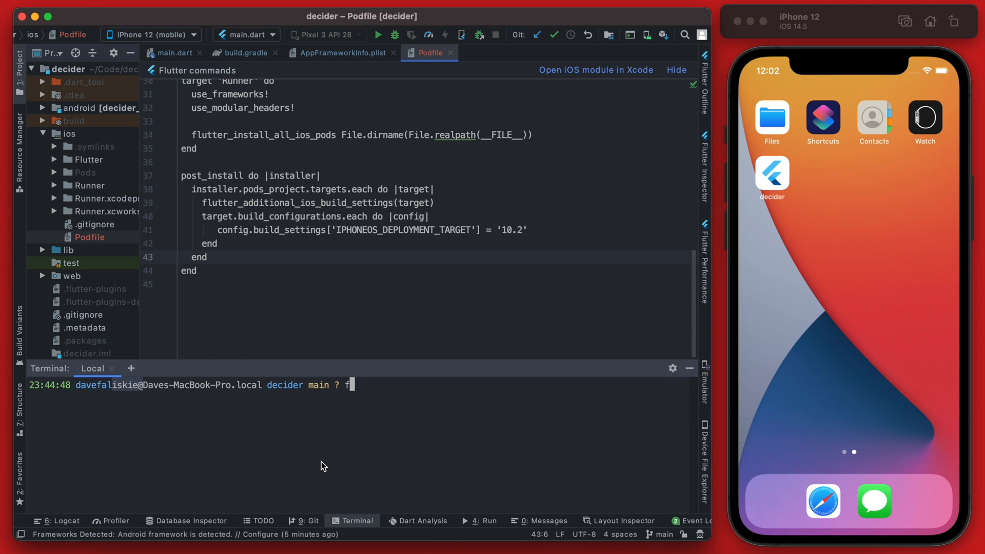
- Run flutter clean, remove pubspec.lock, ios/Pods and Runner.xcworkspace, then relaunch on iPhone 12
type("lutter clean")
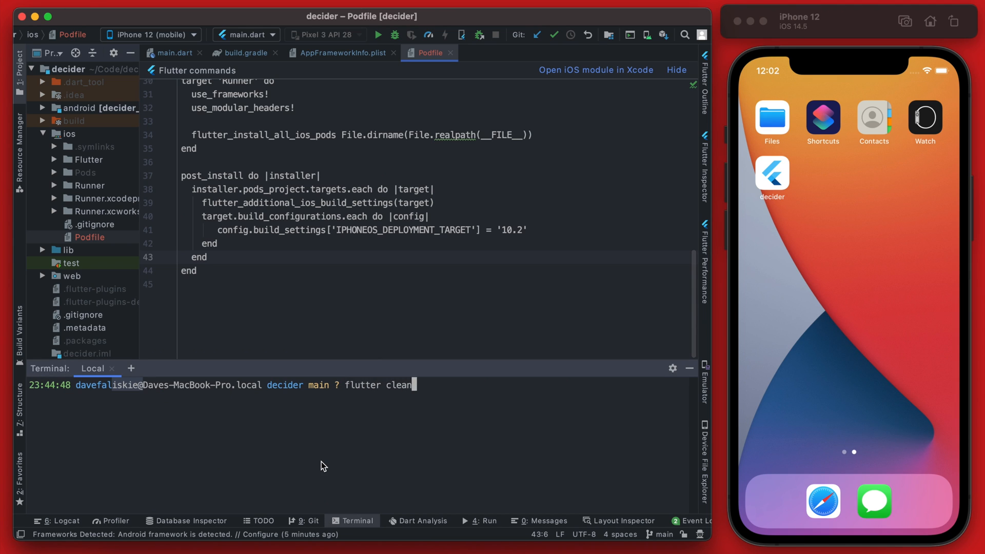
key("enter")
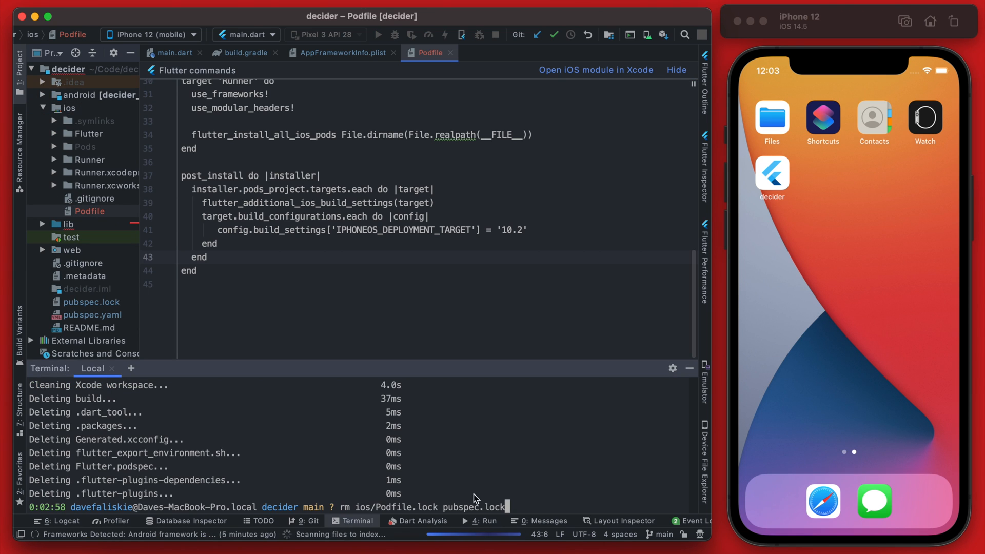
key("enter")
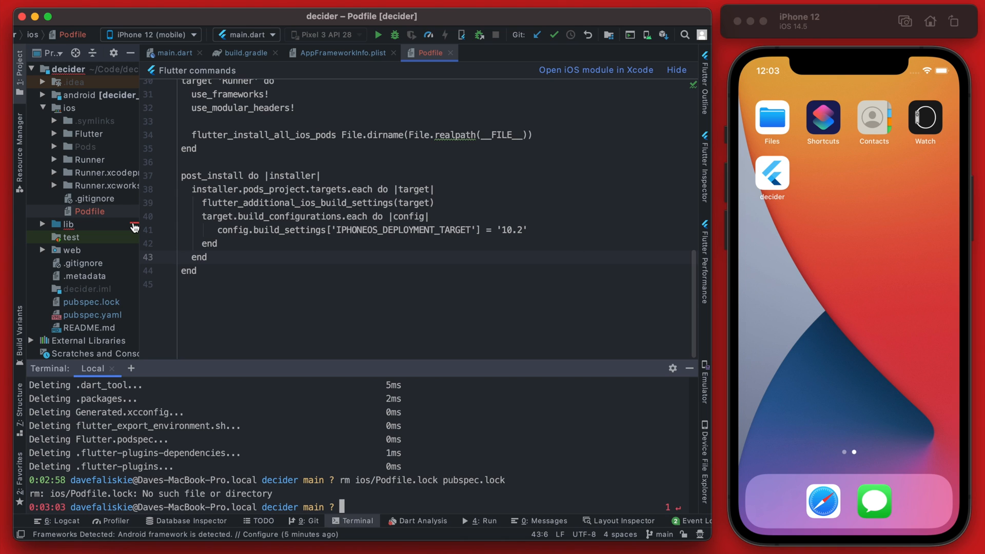
type("rm -rf ios/Pods ios/Runner.xcworkspace")
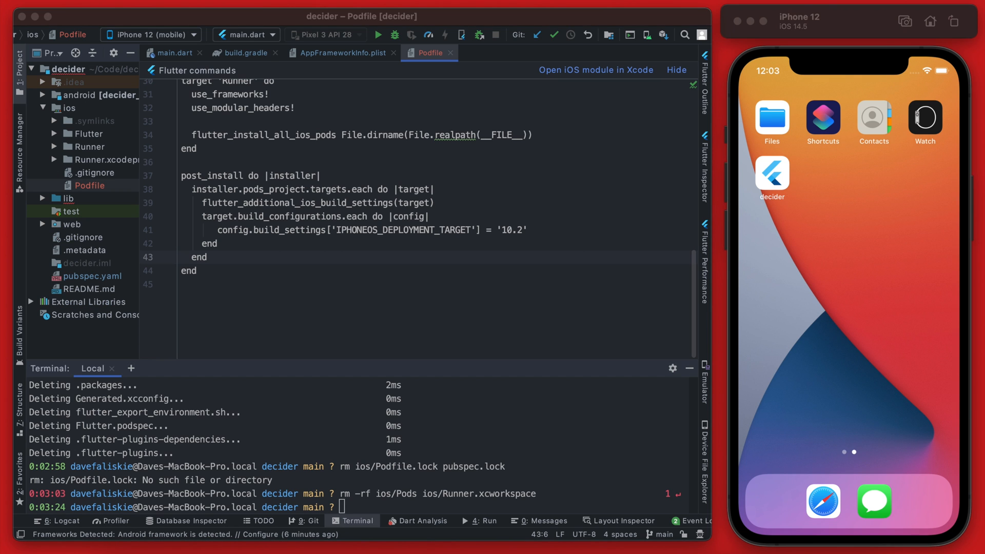
left_click(475, 520)
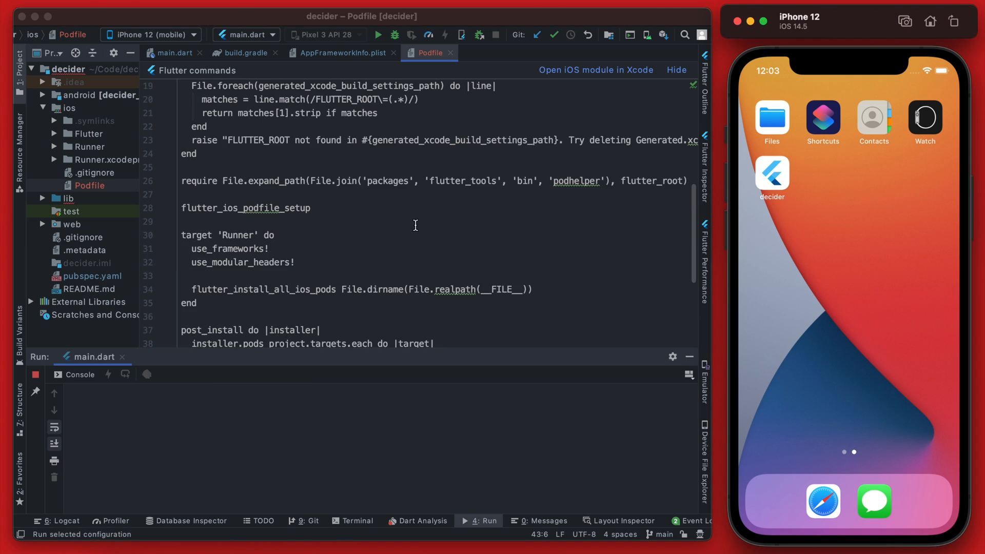
- Review ios/Runner/Info.plist and rerun main.dart on the iPhone 12 simulator until it launches
left_click(102, 257)
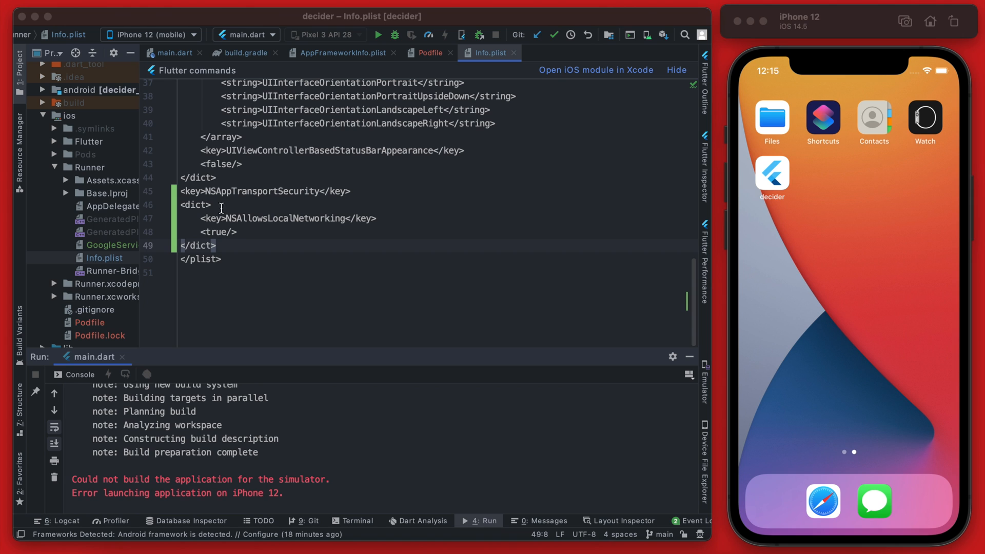
left_click(189, 217)
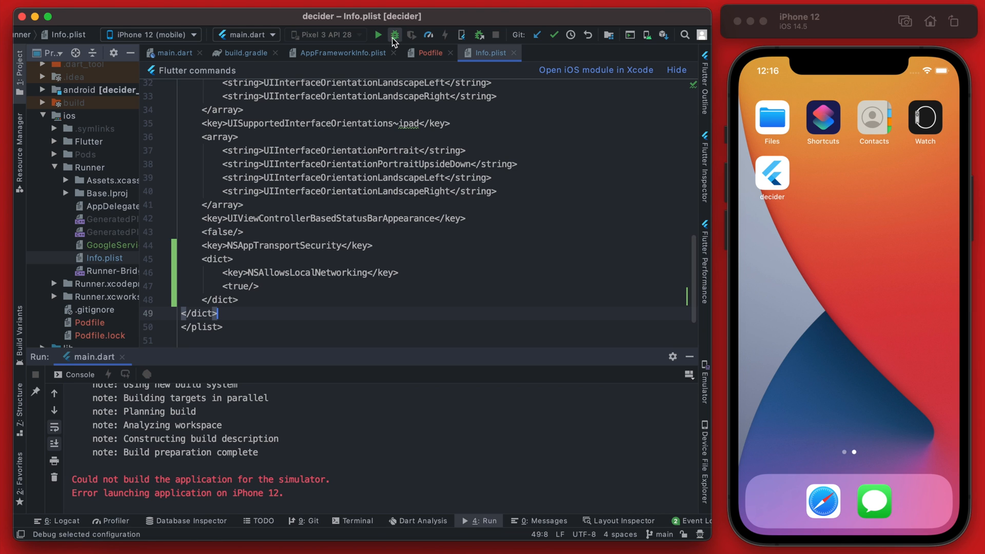
left_click(377, 35)
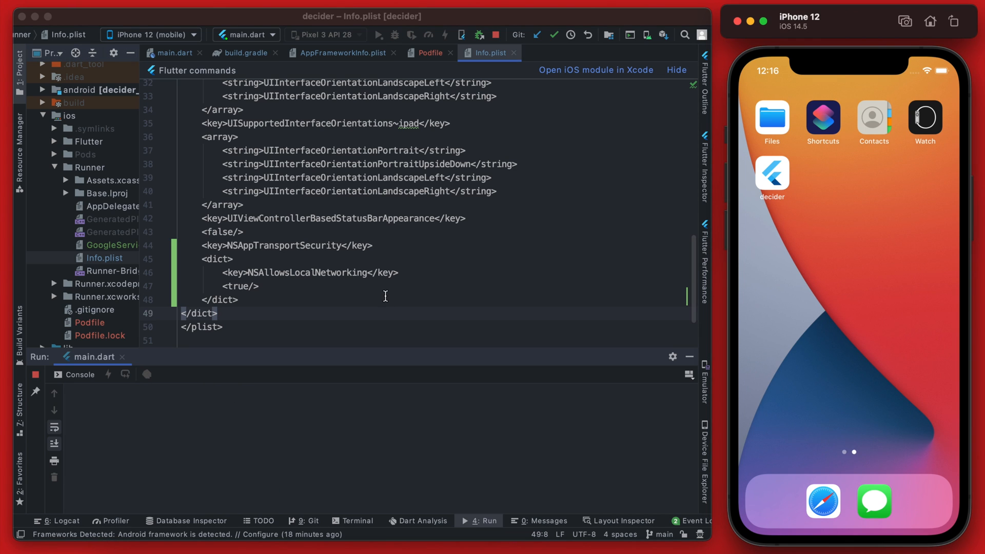
left_click(378, 35)
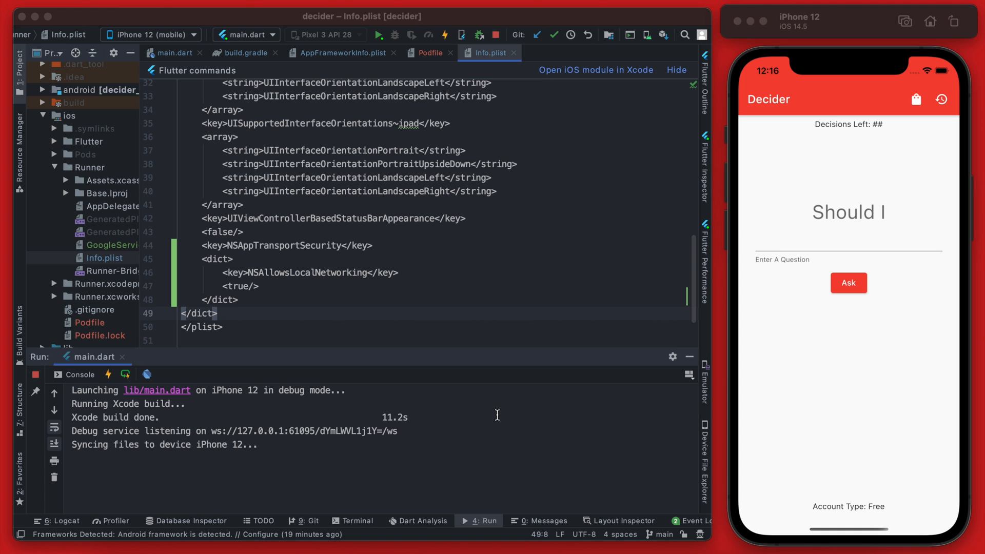
mouse_move(531, 102)
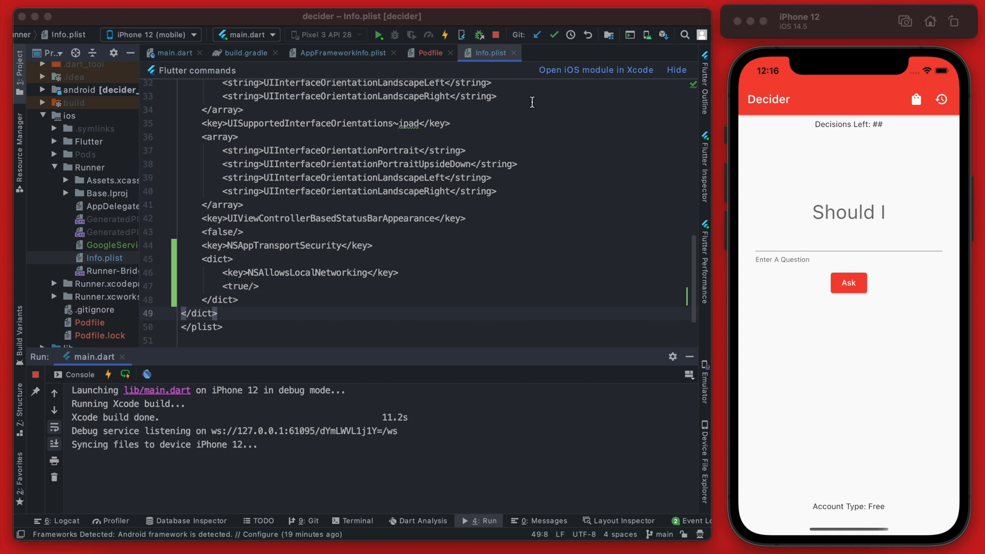
left_click(430, 52)
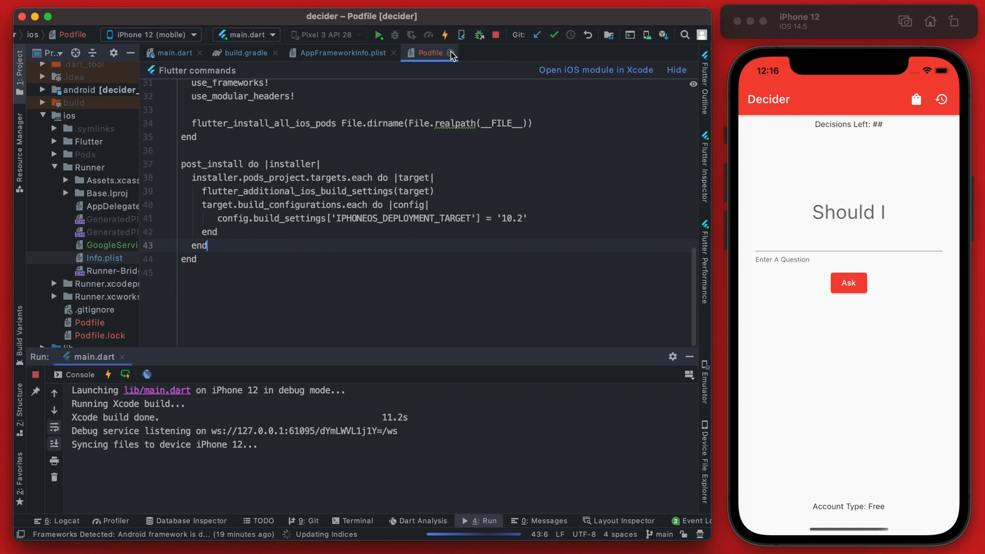
- Add classpath 'com.google.gms:google-services:4.3.3' to buildscript dependencies in android/build.gradle
left_click(341, 52)
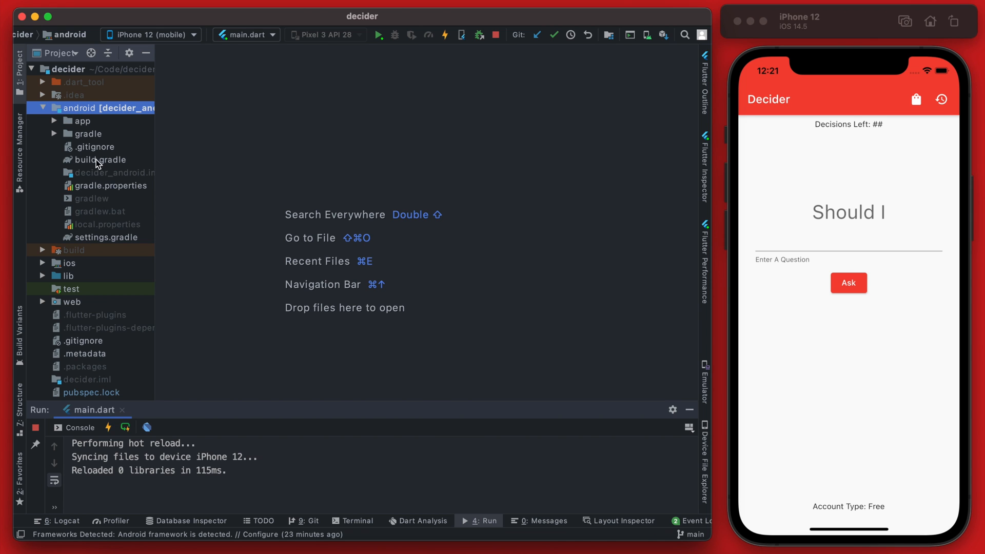
double_click(102, 160)
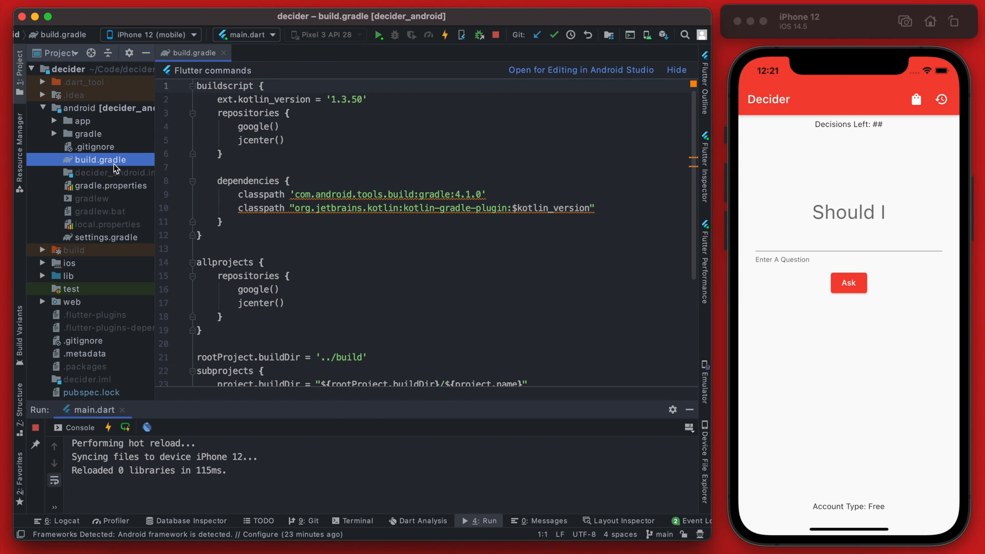
mouse_move(125, 167)
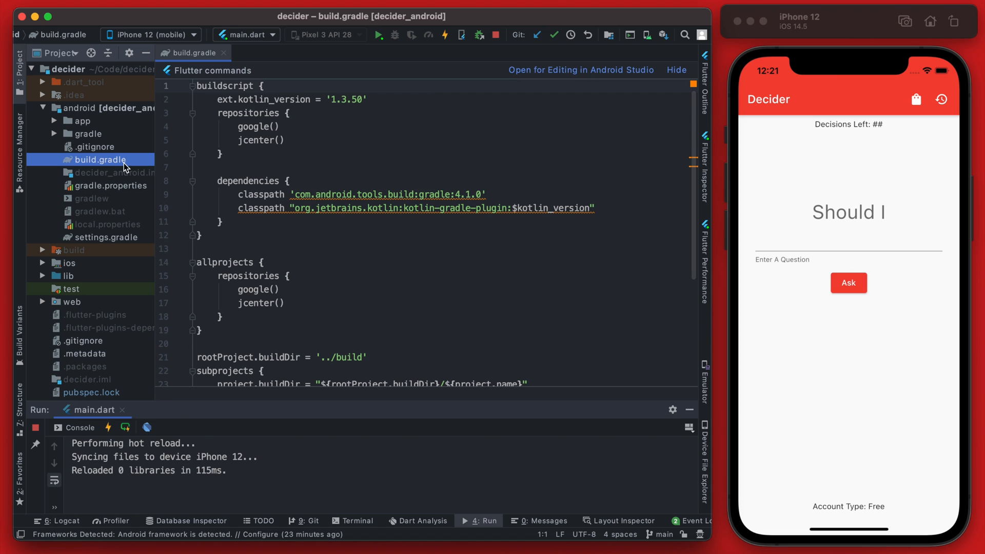
left_click(54, 121)
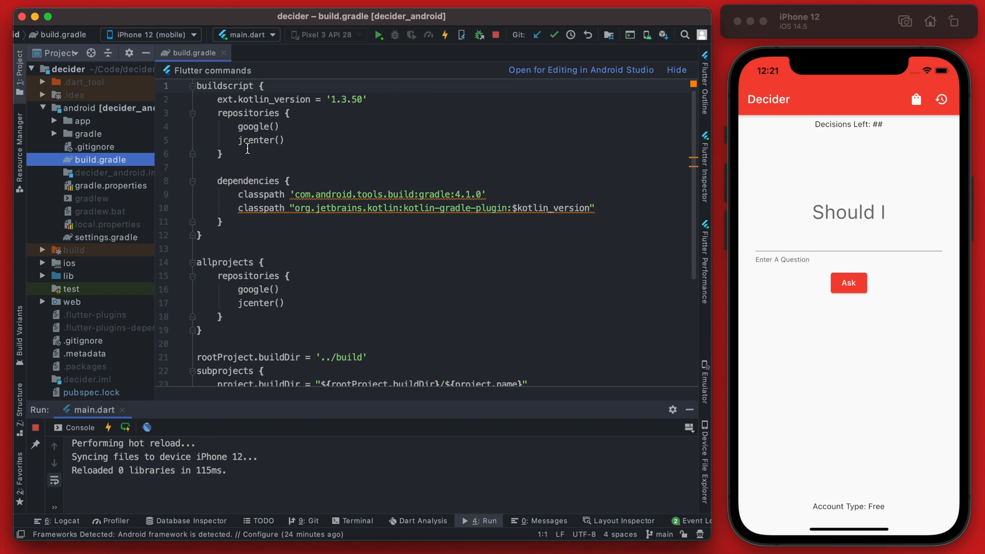
mouse_move(222, 101)
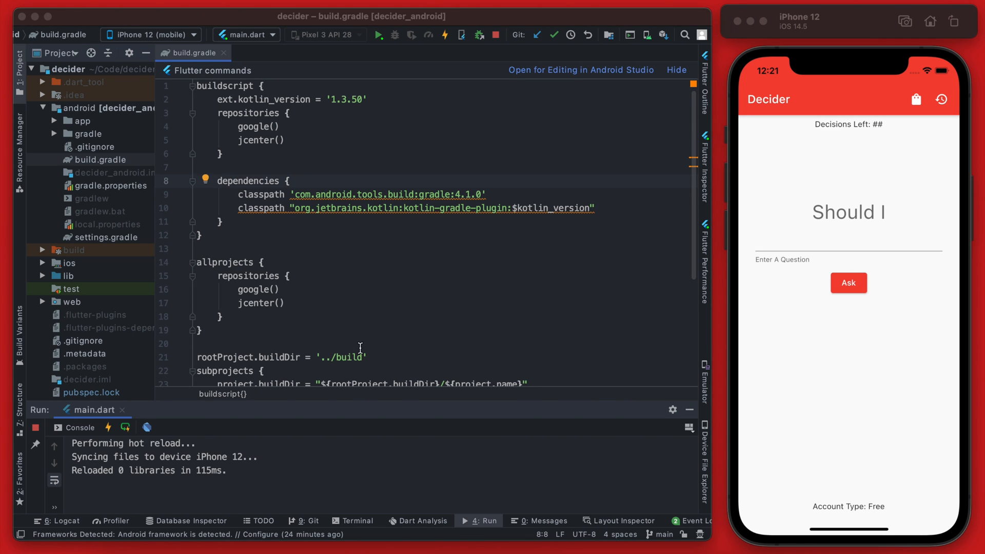
mouse_move(537, 242)
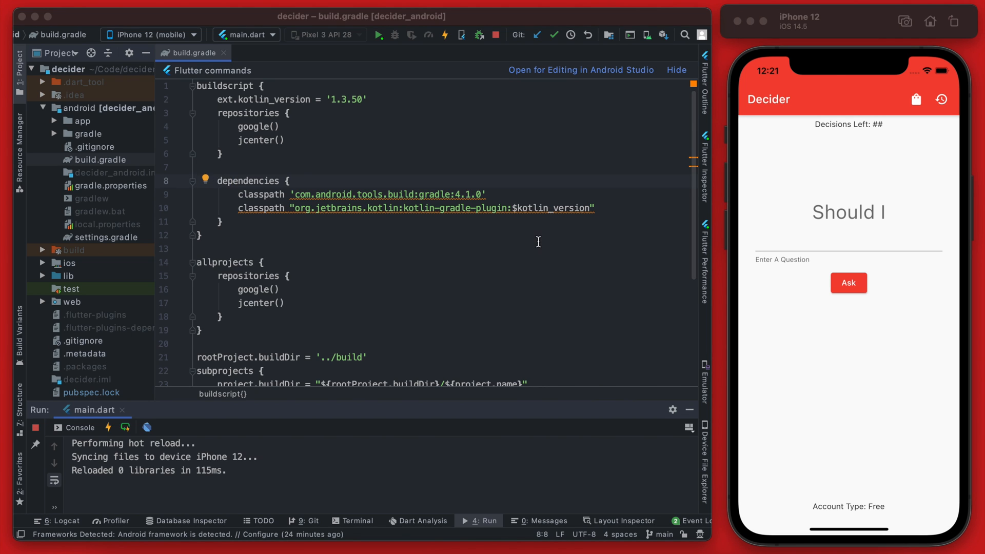
type("classpath 'com.google.gms:google-services:4.3.3'")
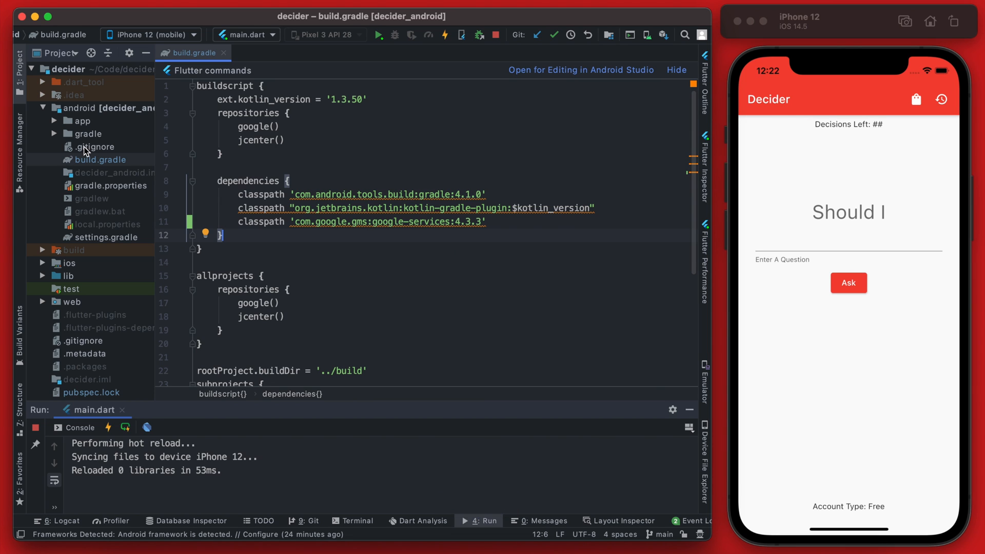
mouse_move(91, 151)
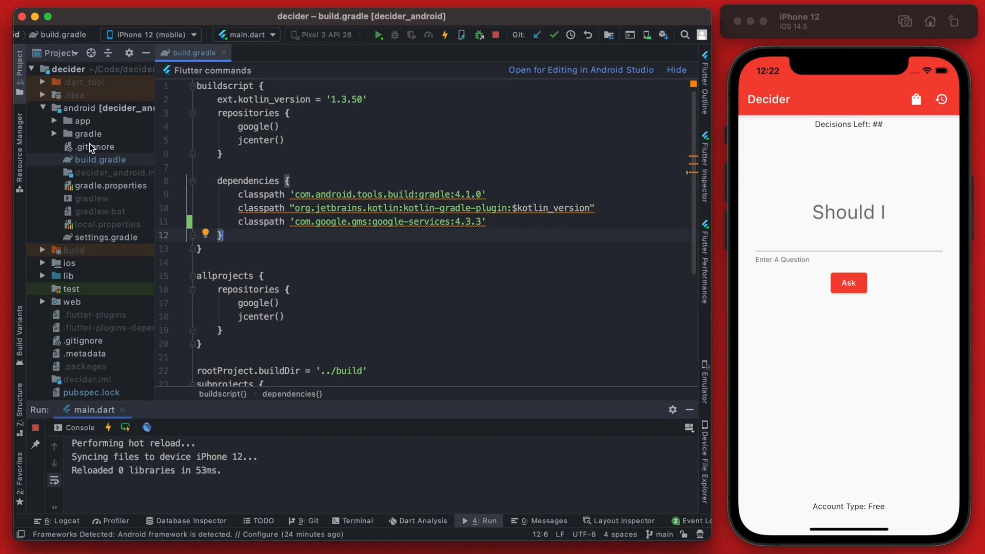
- Apply plugin 'com.google.gms.google-services' in app/build.gradle after the kotlin-android line
left_click(66, 121)
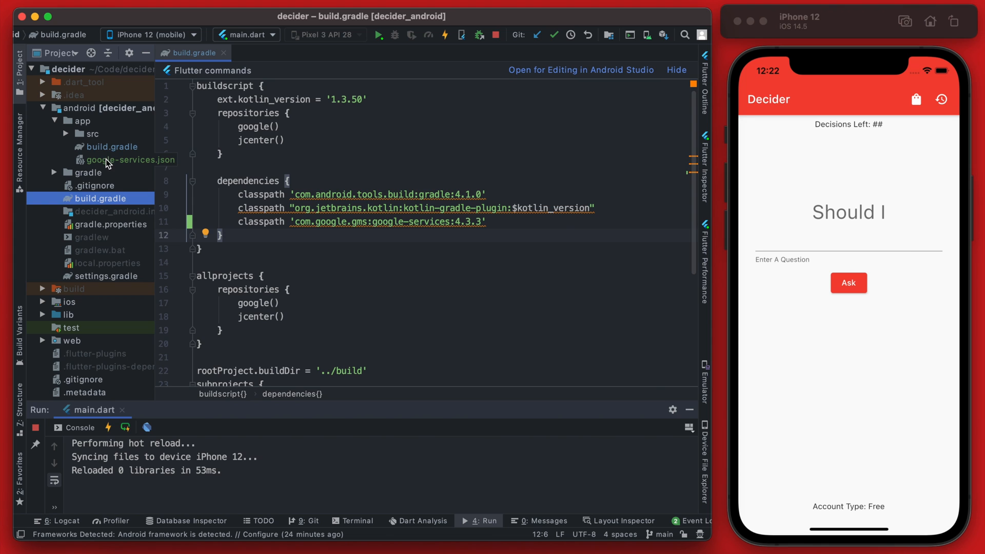
left_click(108, 147)
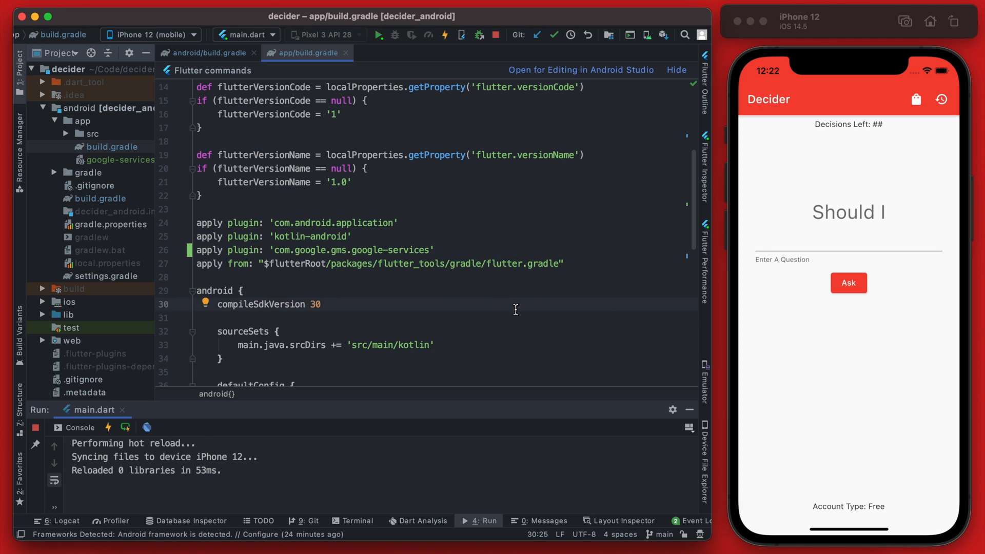
scroll("down", 3)
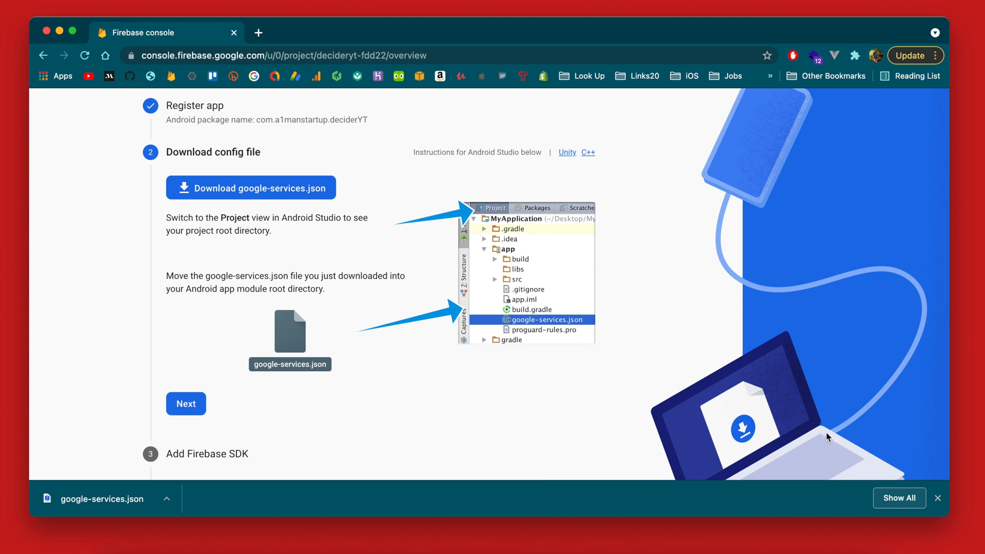
- Advance through the config-file and SDK steps, then Continue to console to reach the deciderYT overview
left_click(186, 403)
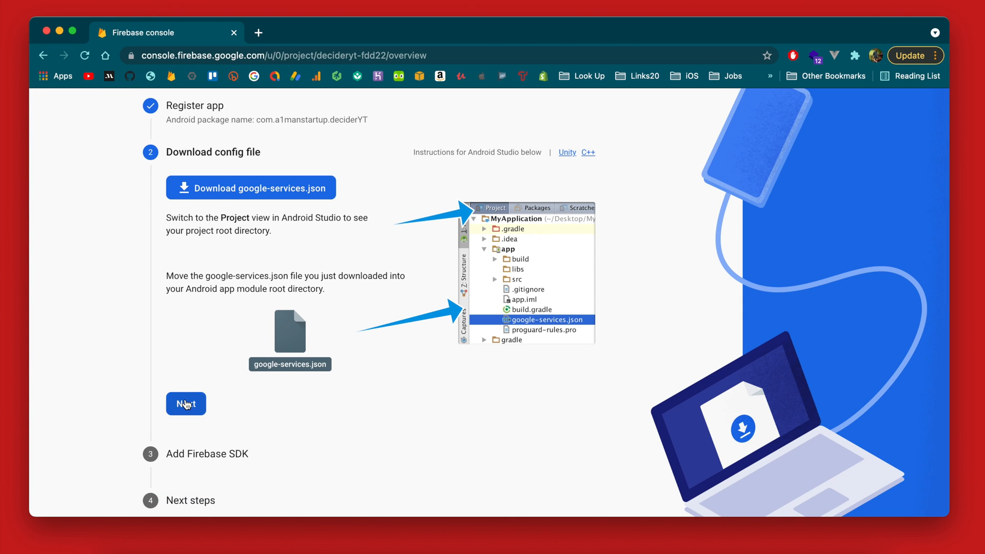
left_click(186, 404)
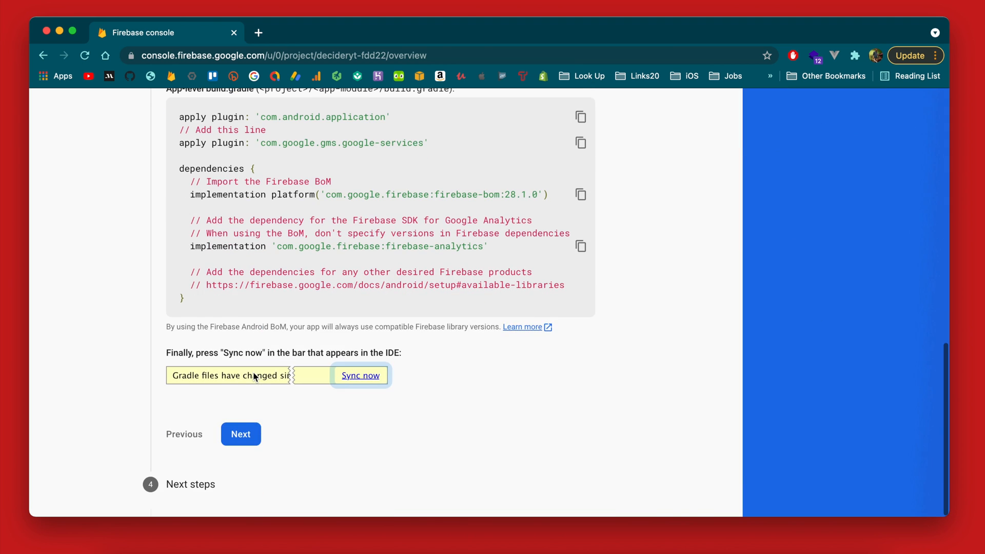
left_click(241, 434)
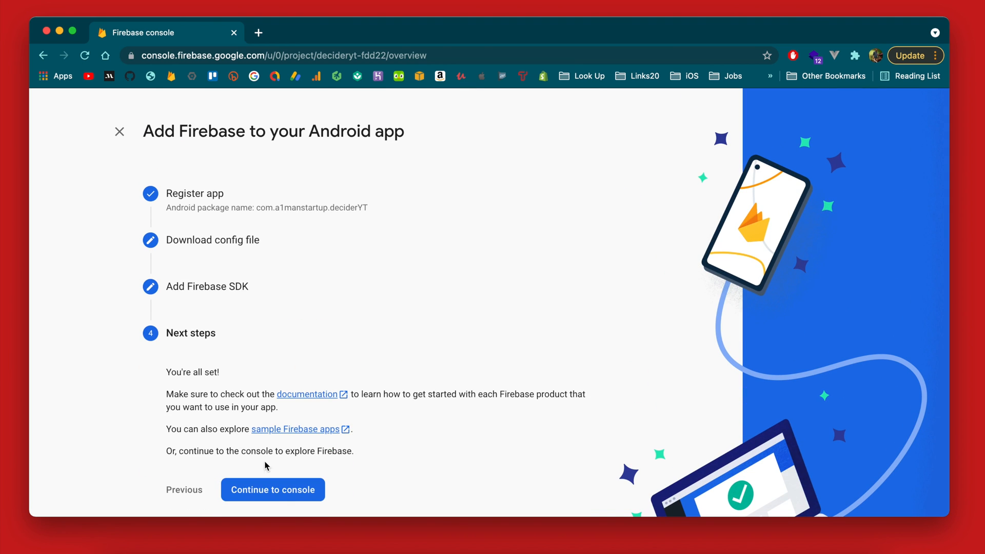
left_click(273, 489)
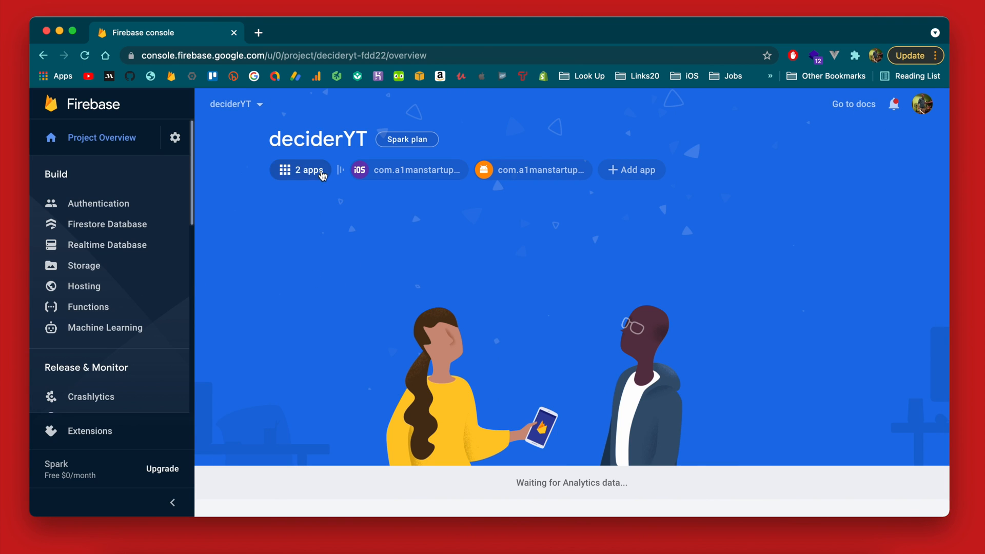
left_click(302, 169)
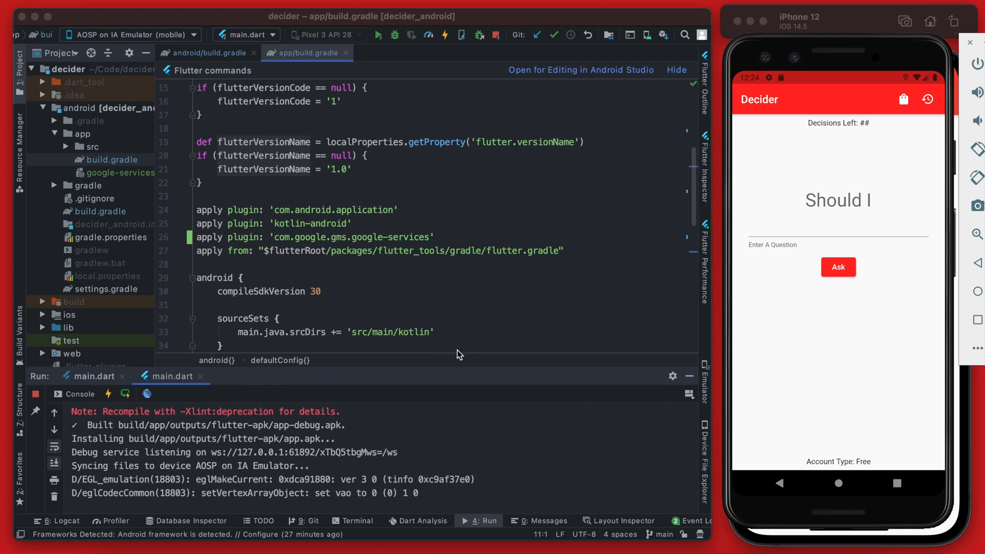
mouse_move(577, 323)
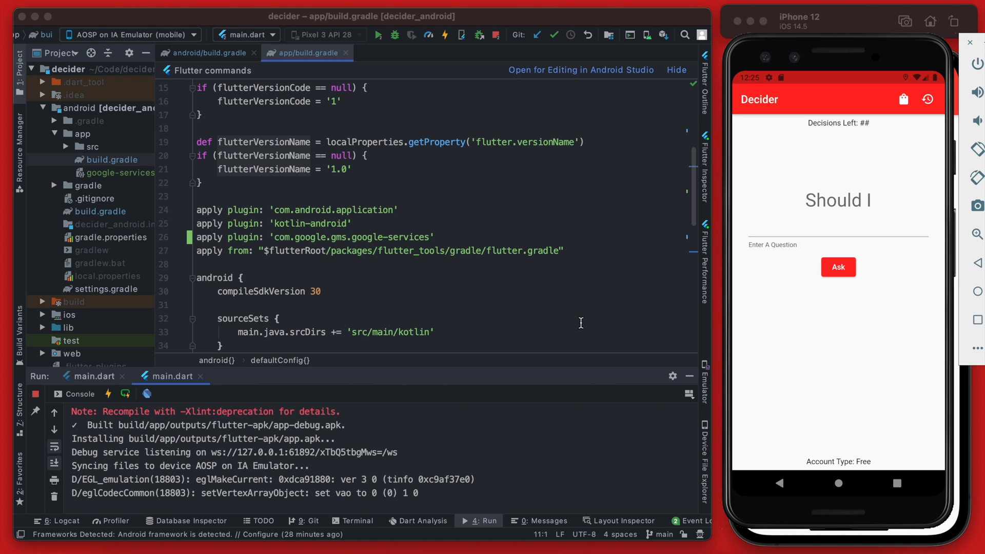
mouse_move(770, 233)
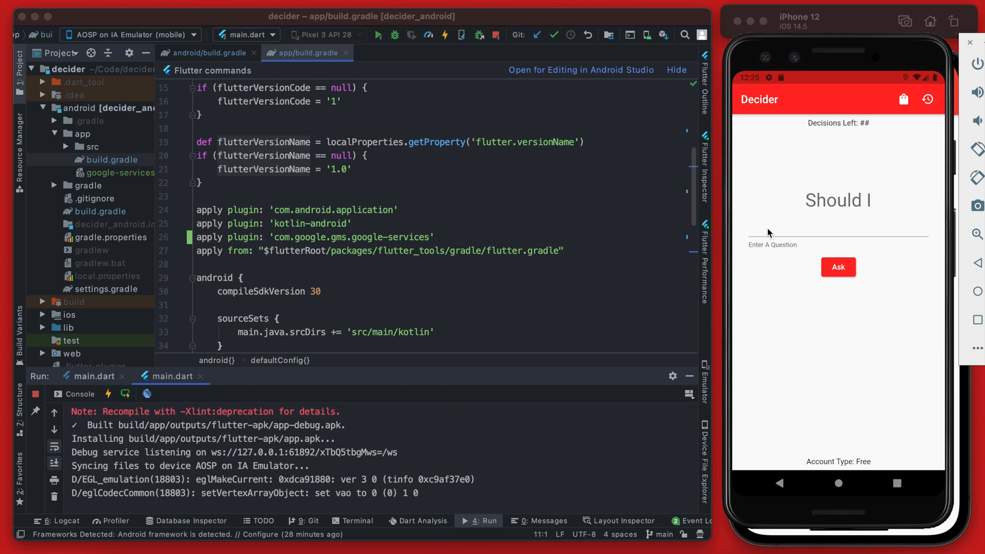
mouse_move(817, 236)
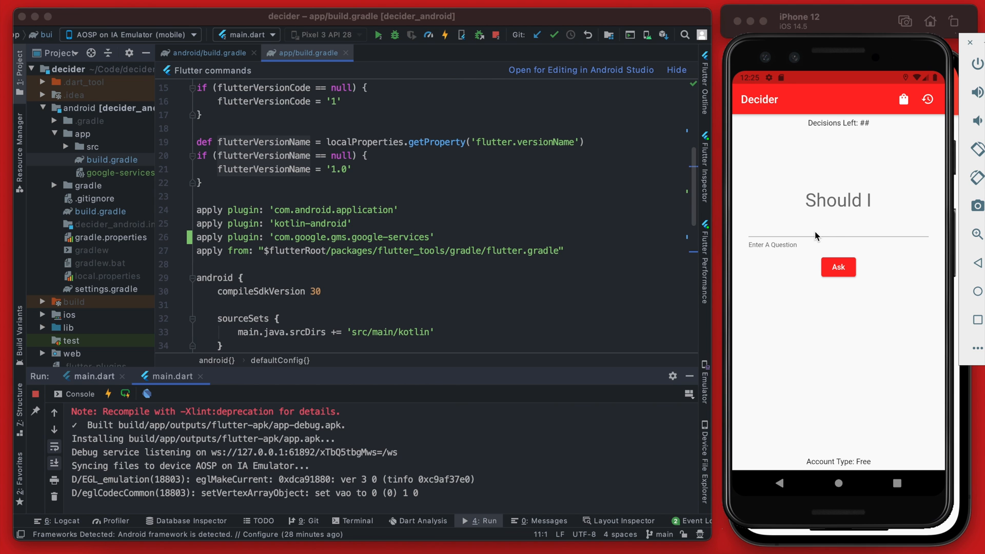
mouse_move(548, 324)
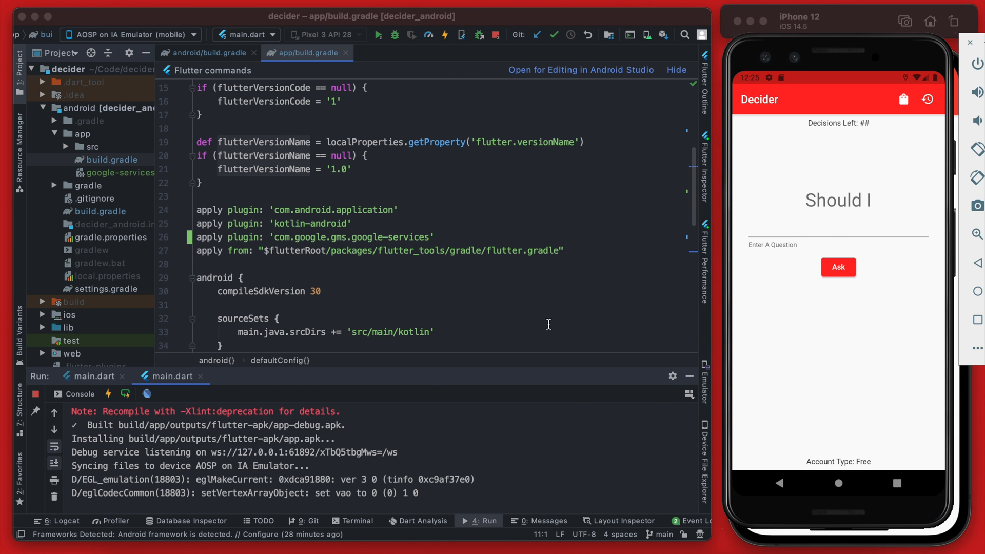